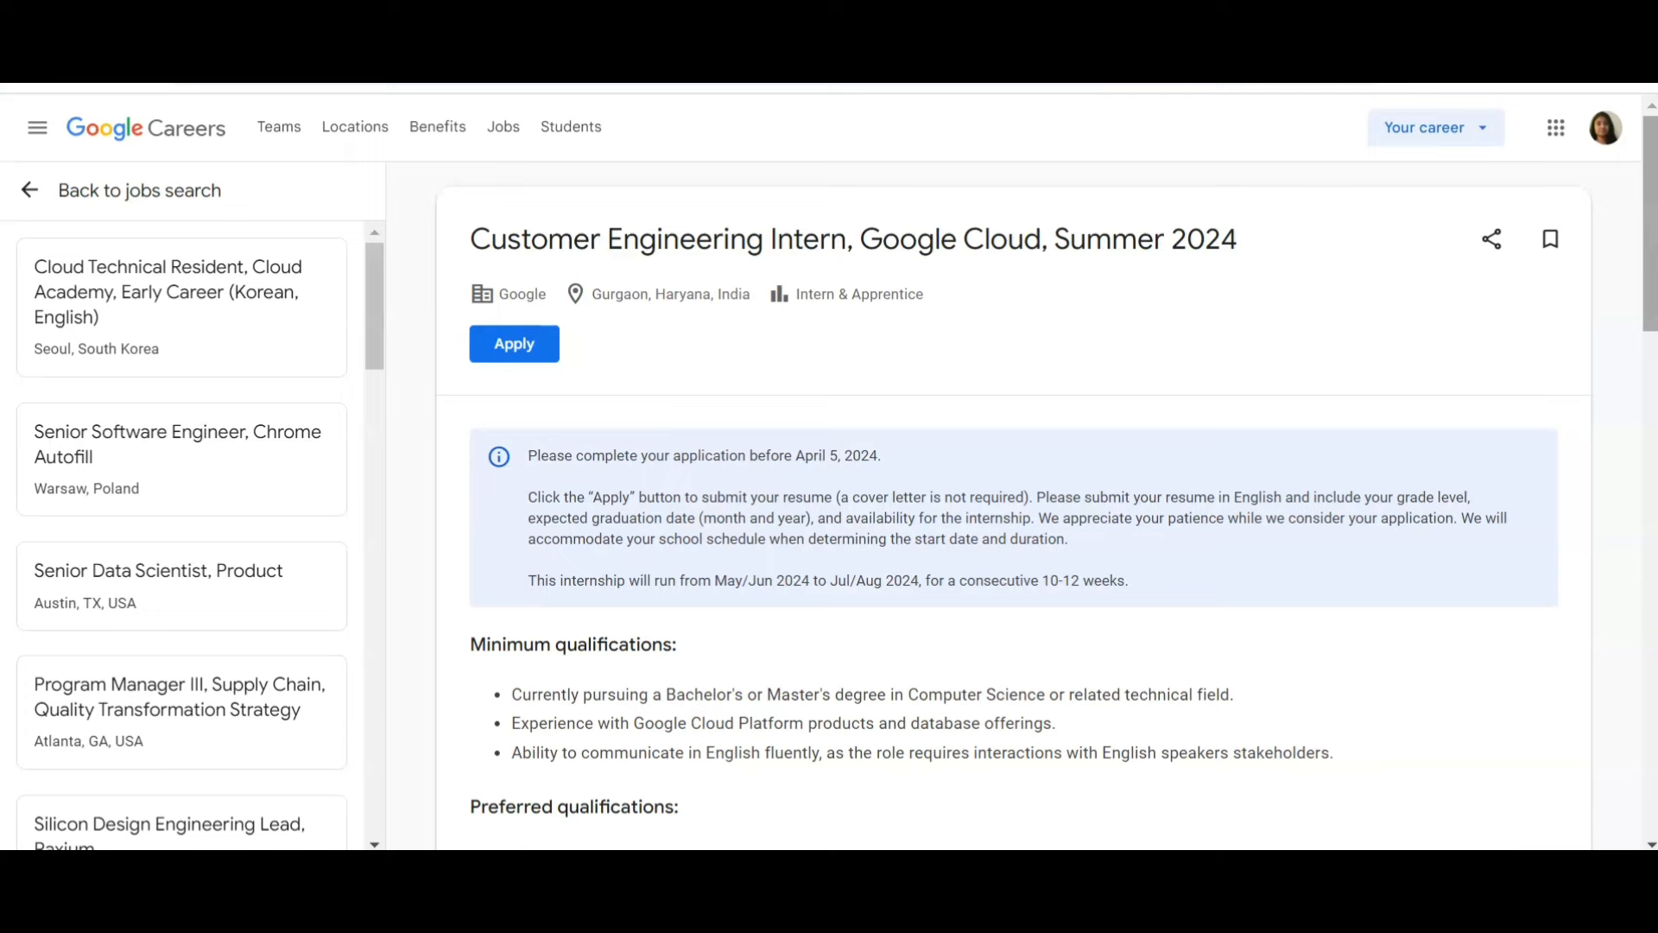
Scroll through the Customer Engineering Intern listing to review the role details and qualifications
scroll("down", 3)
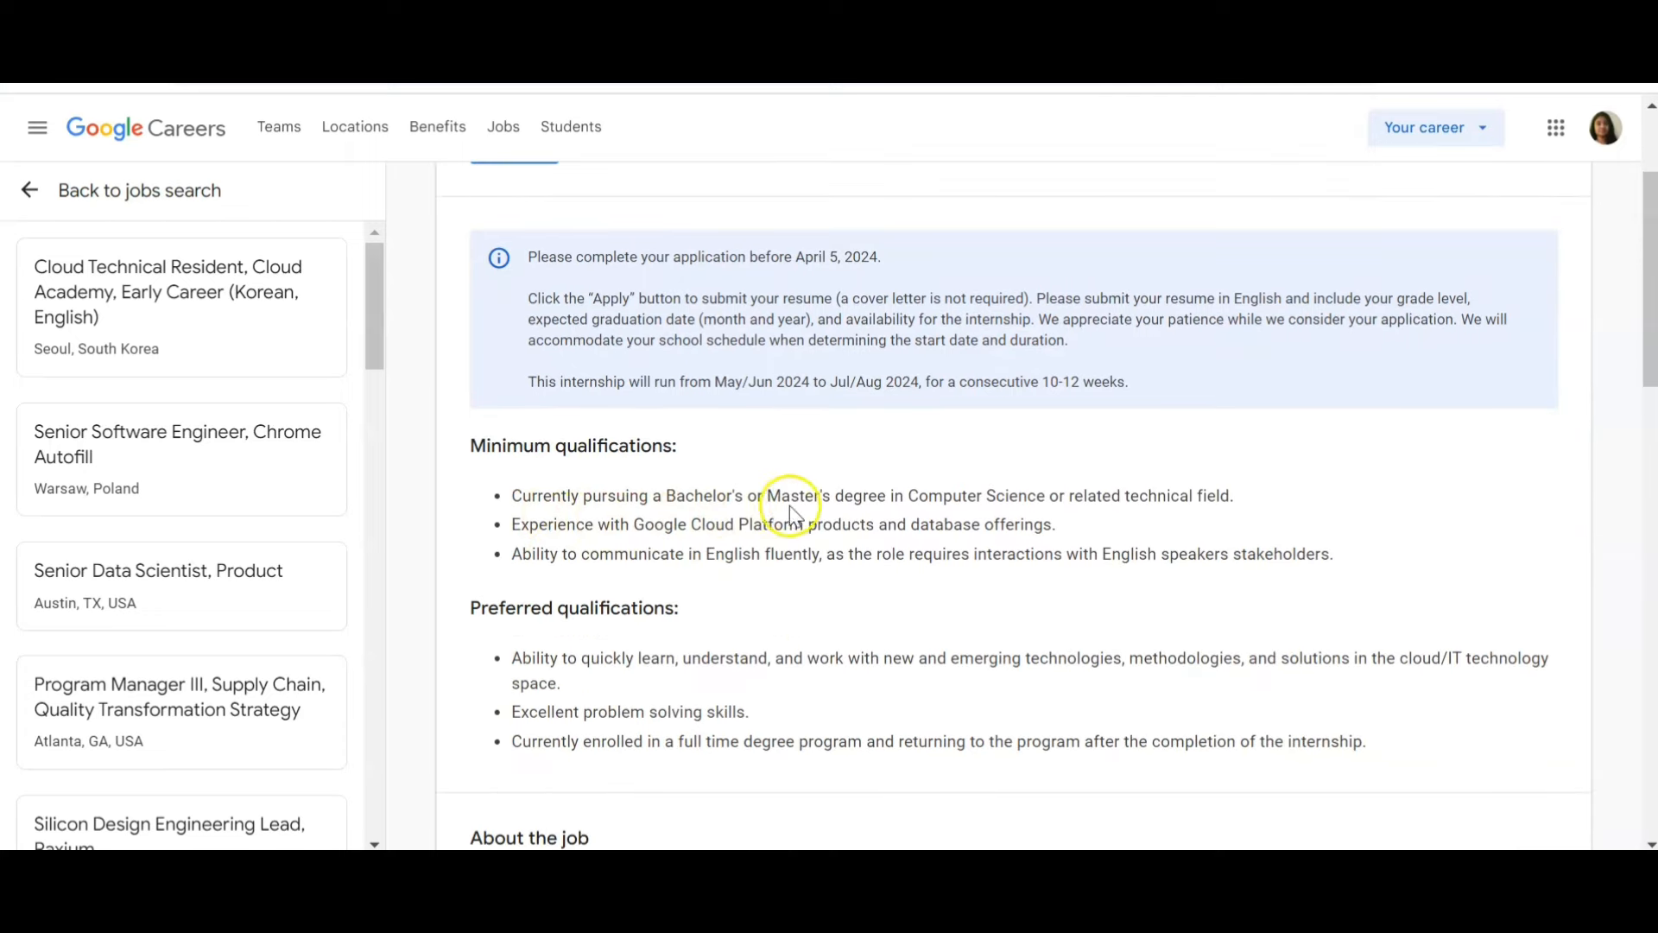
mouse_move(1281, 518)
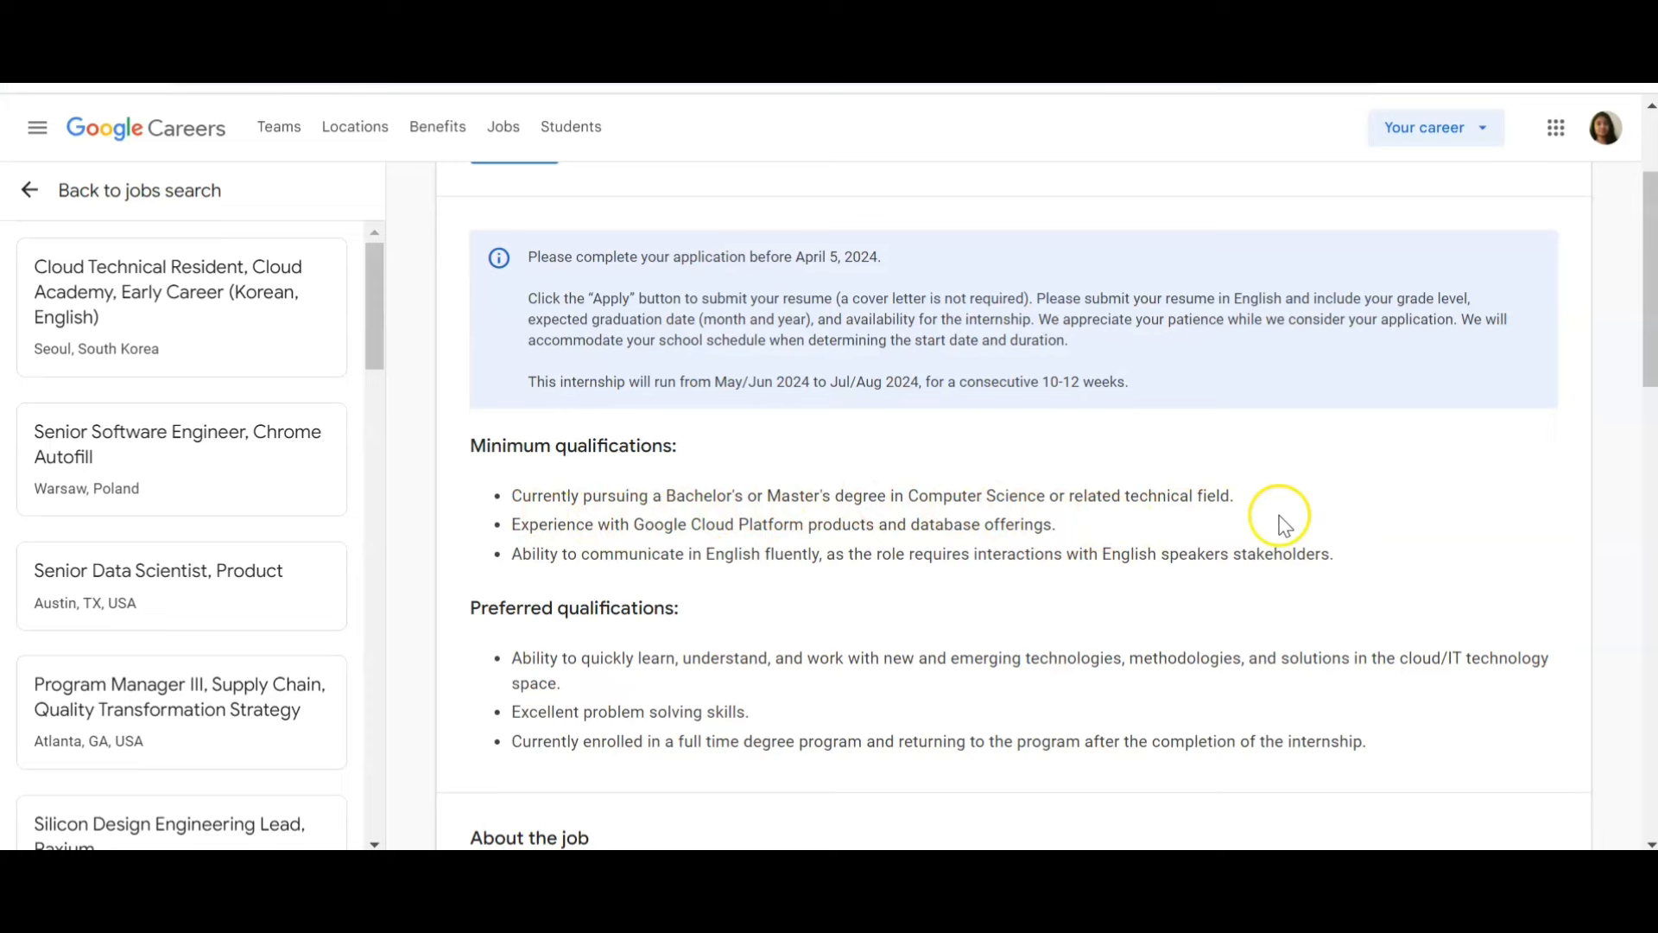
scroll("down", 3)
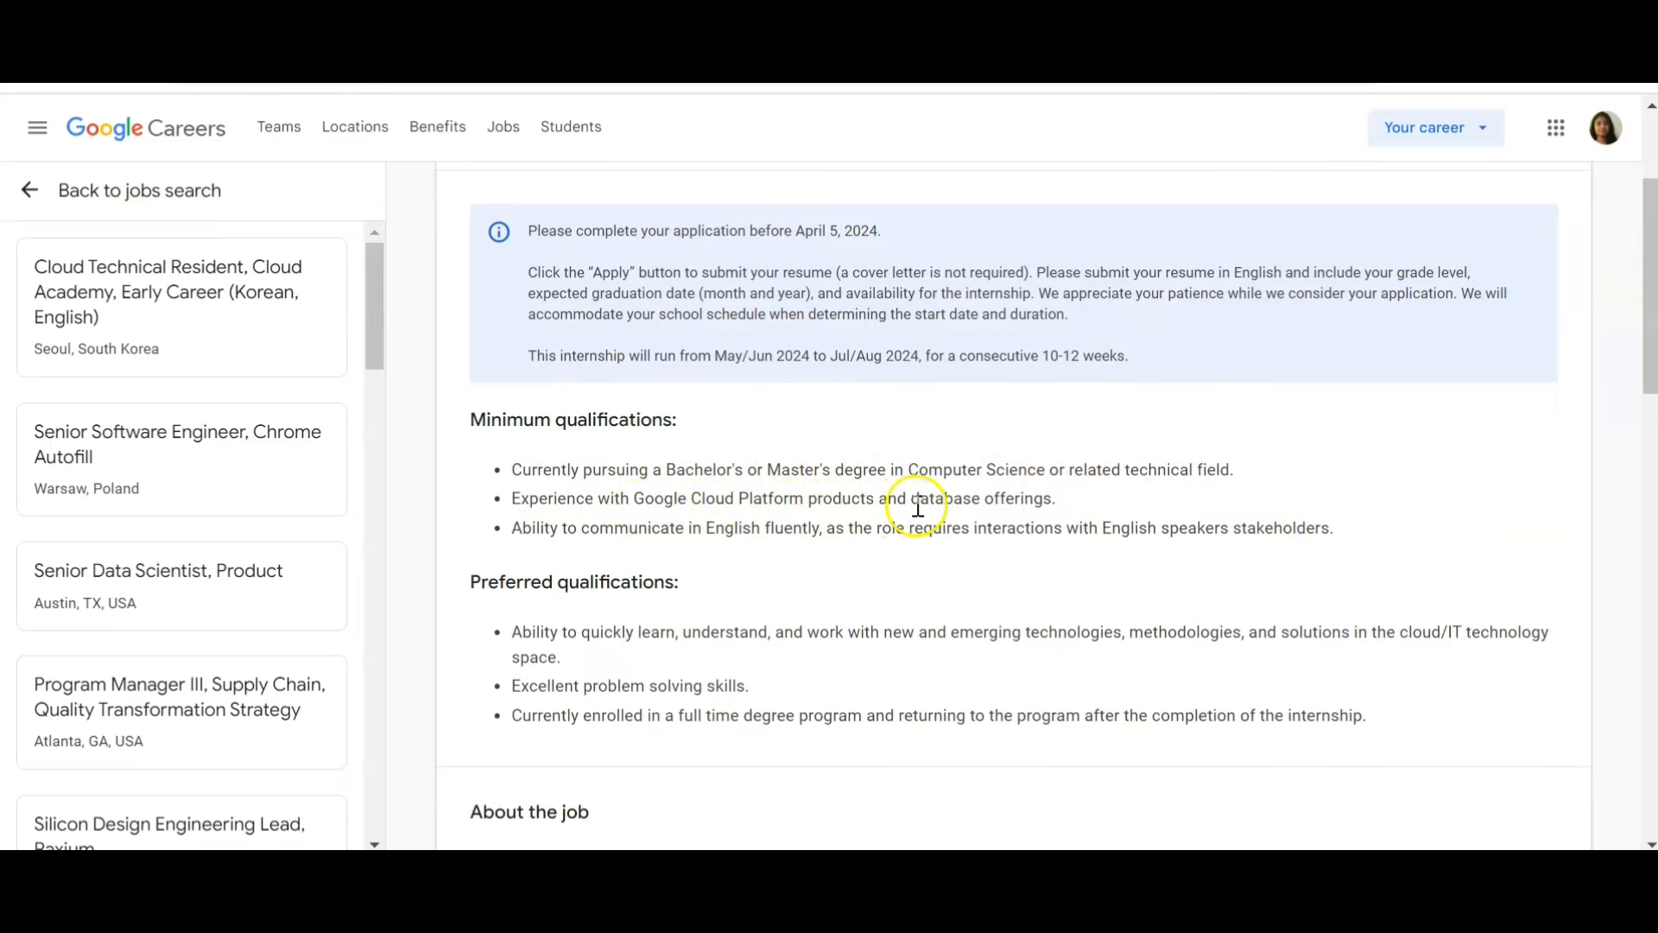
scroll("down", 3)
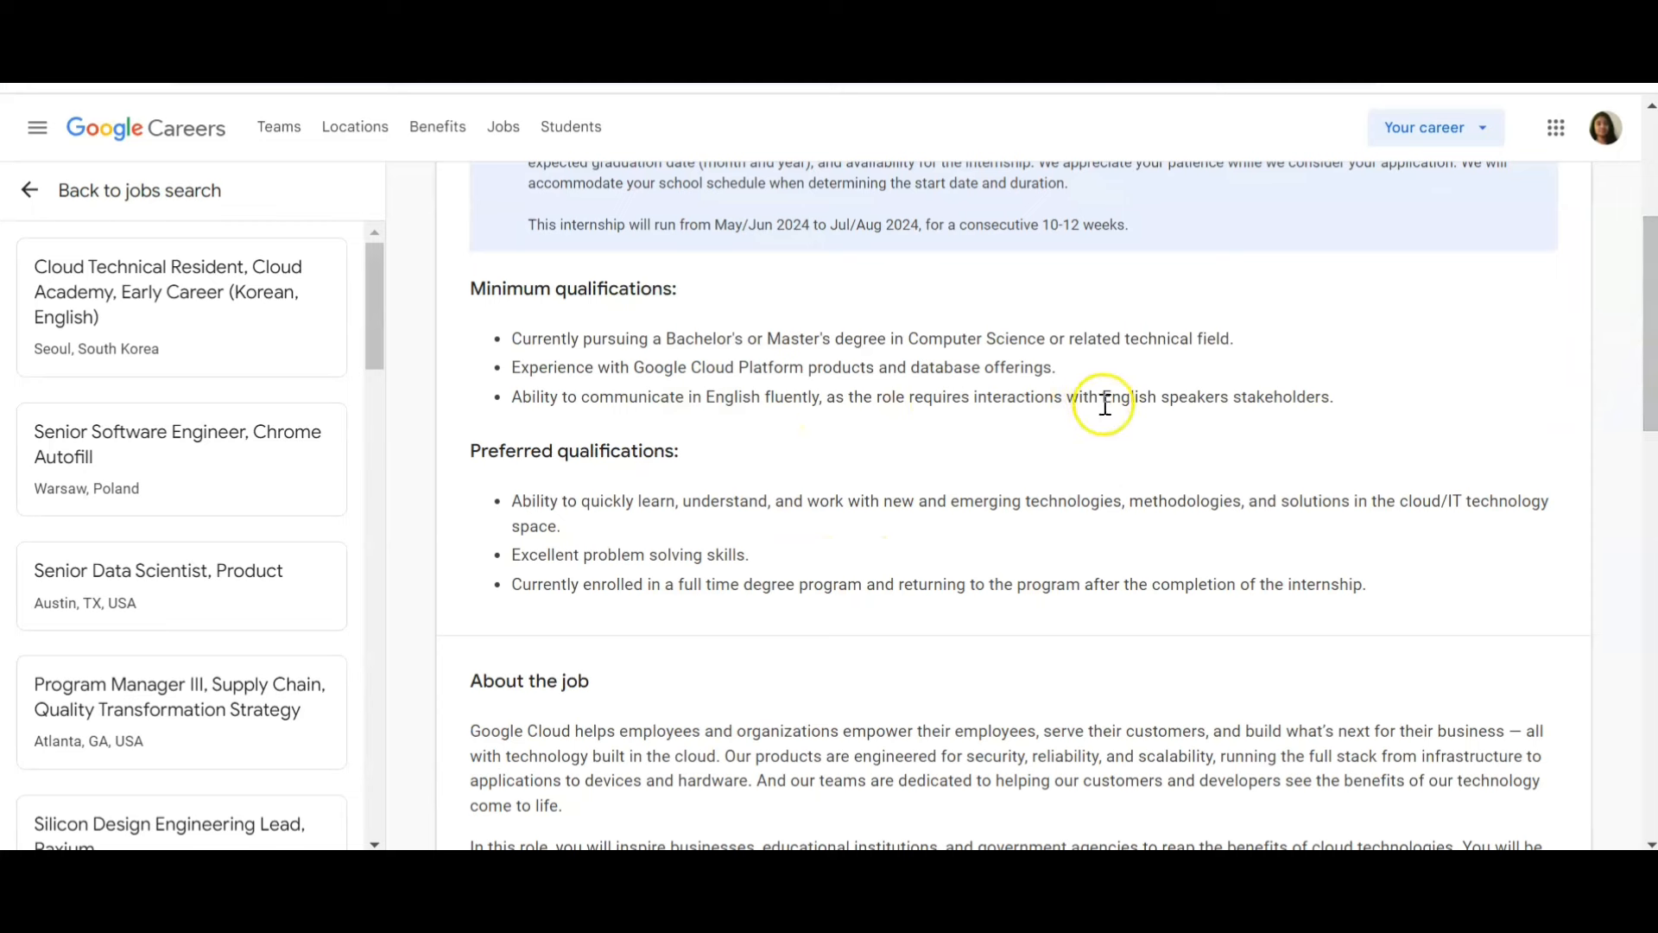
mouse_move(1617, 369)
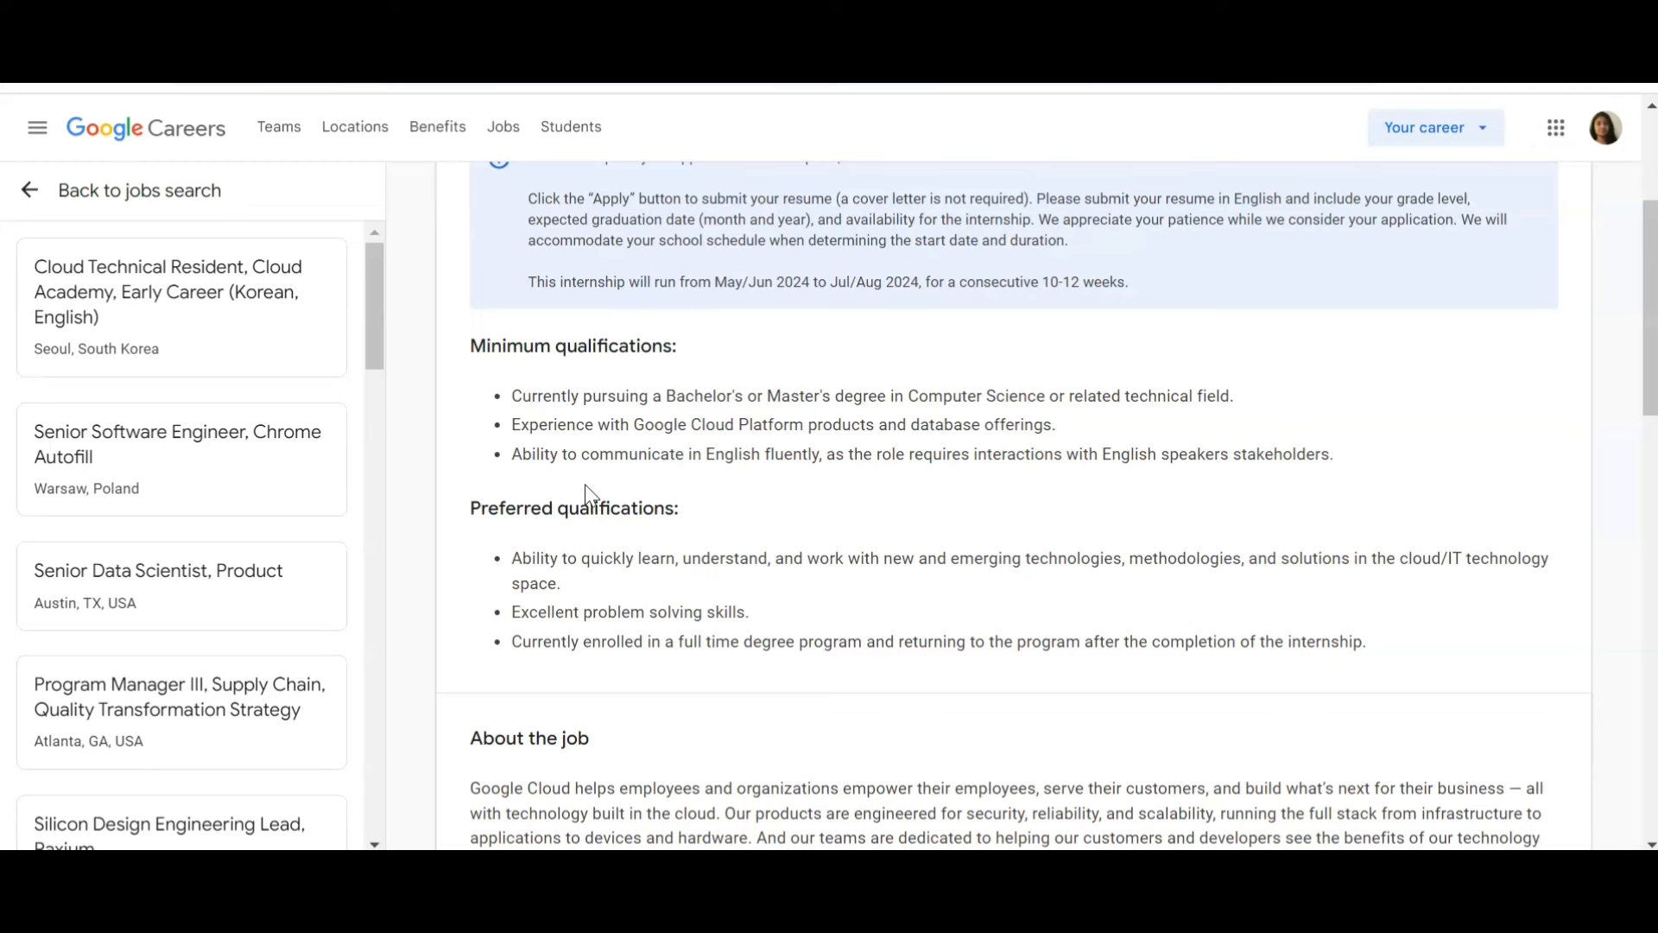
scroll("down", 3)
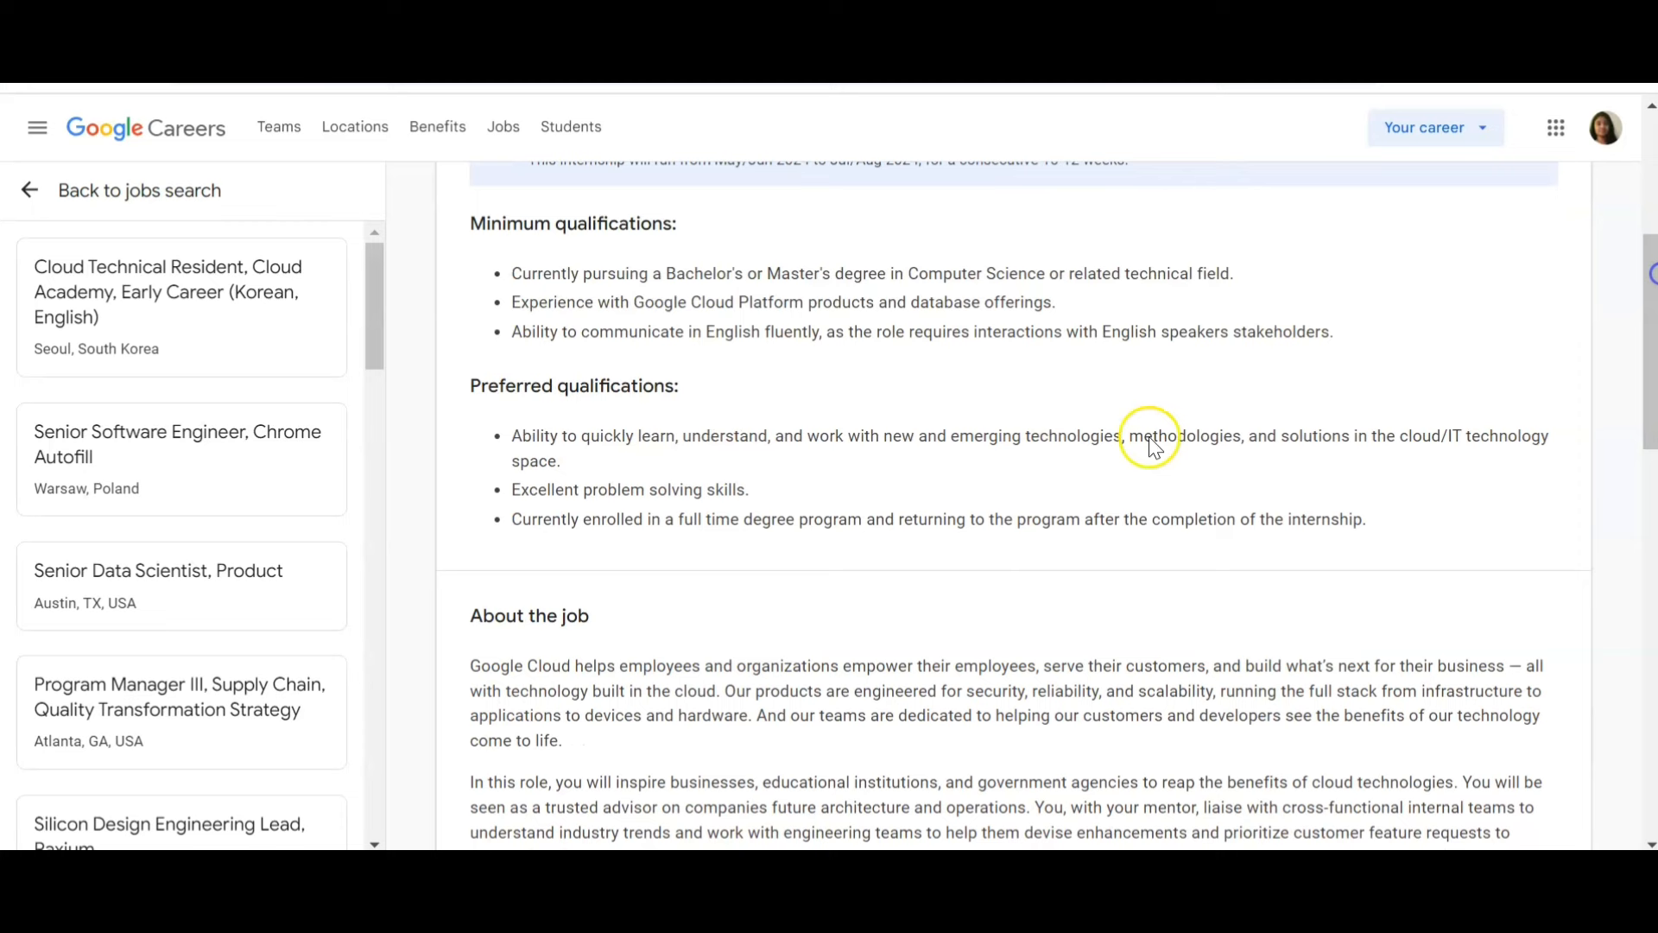
mouse_move(570, 442)
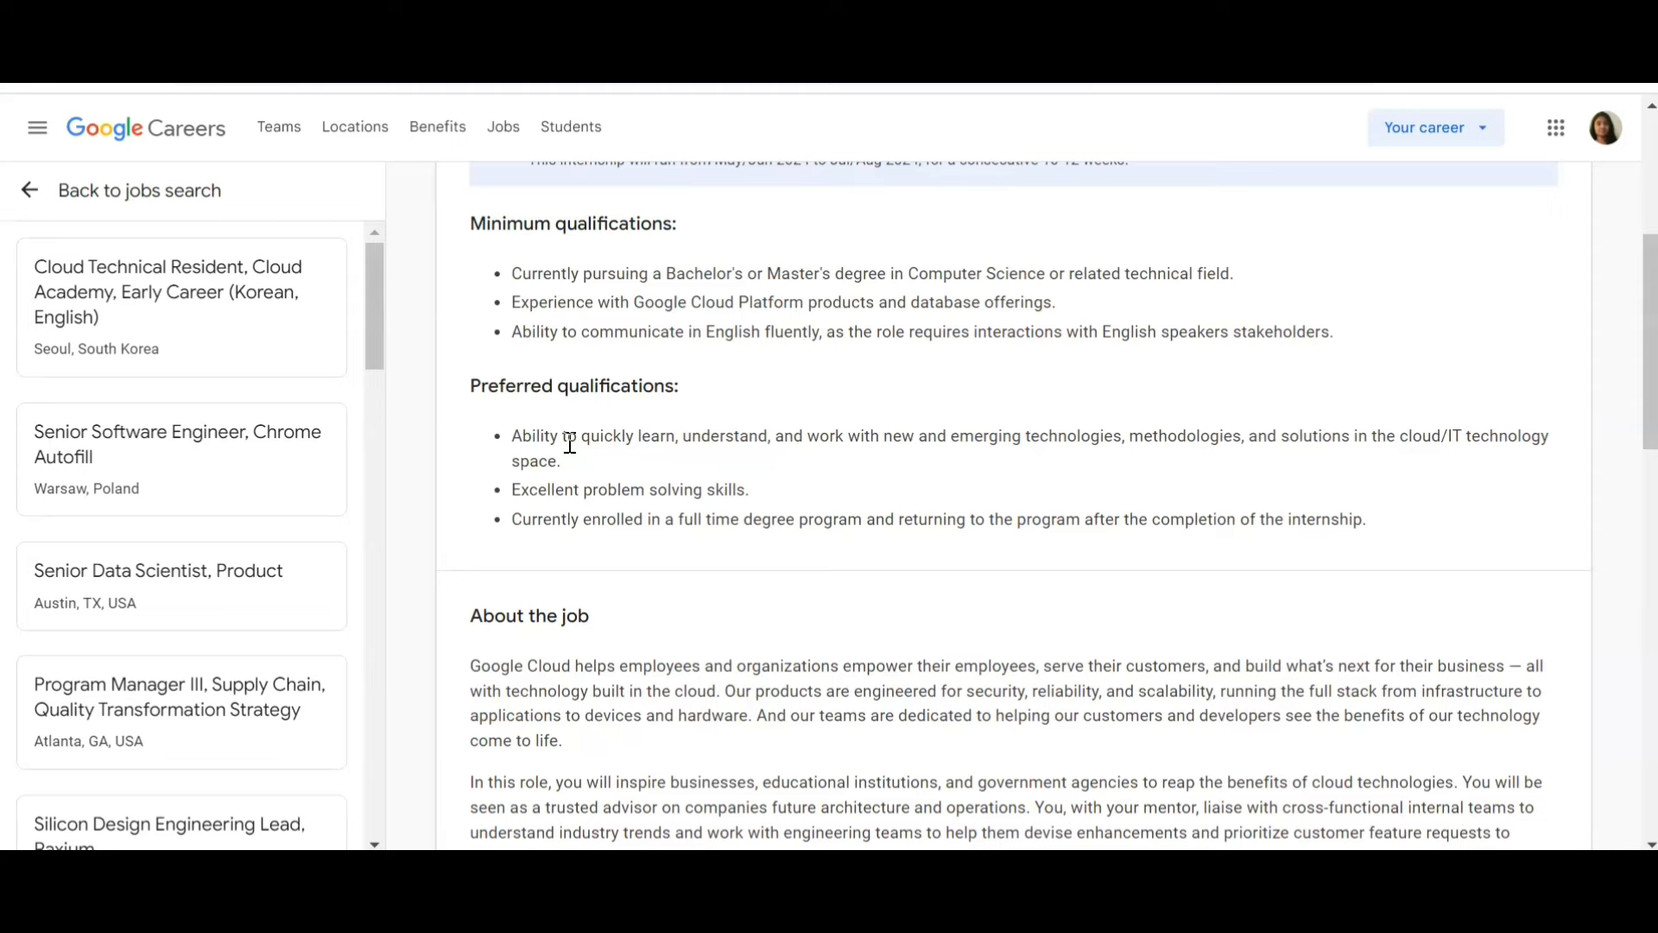
scroll("down", 3)
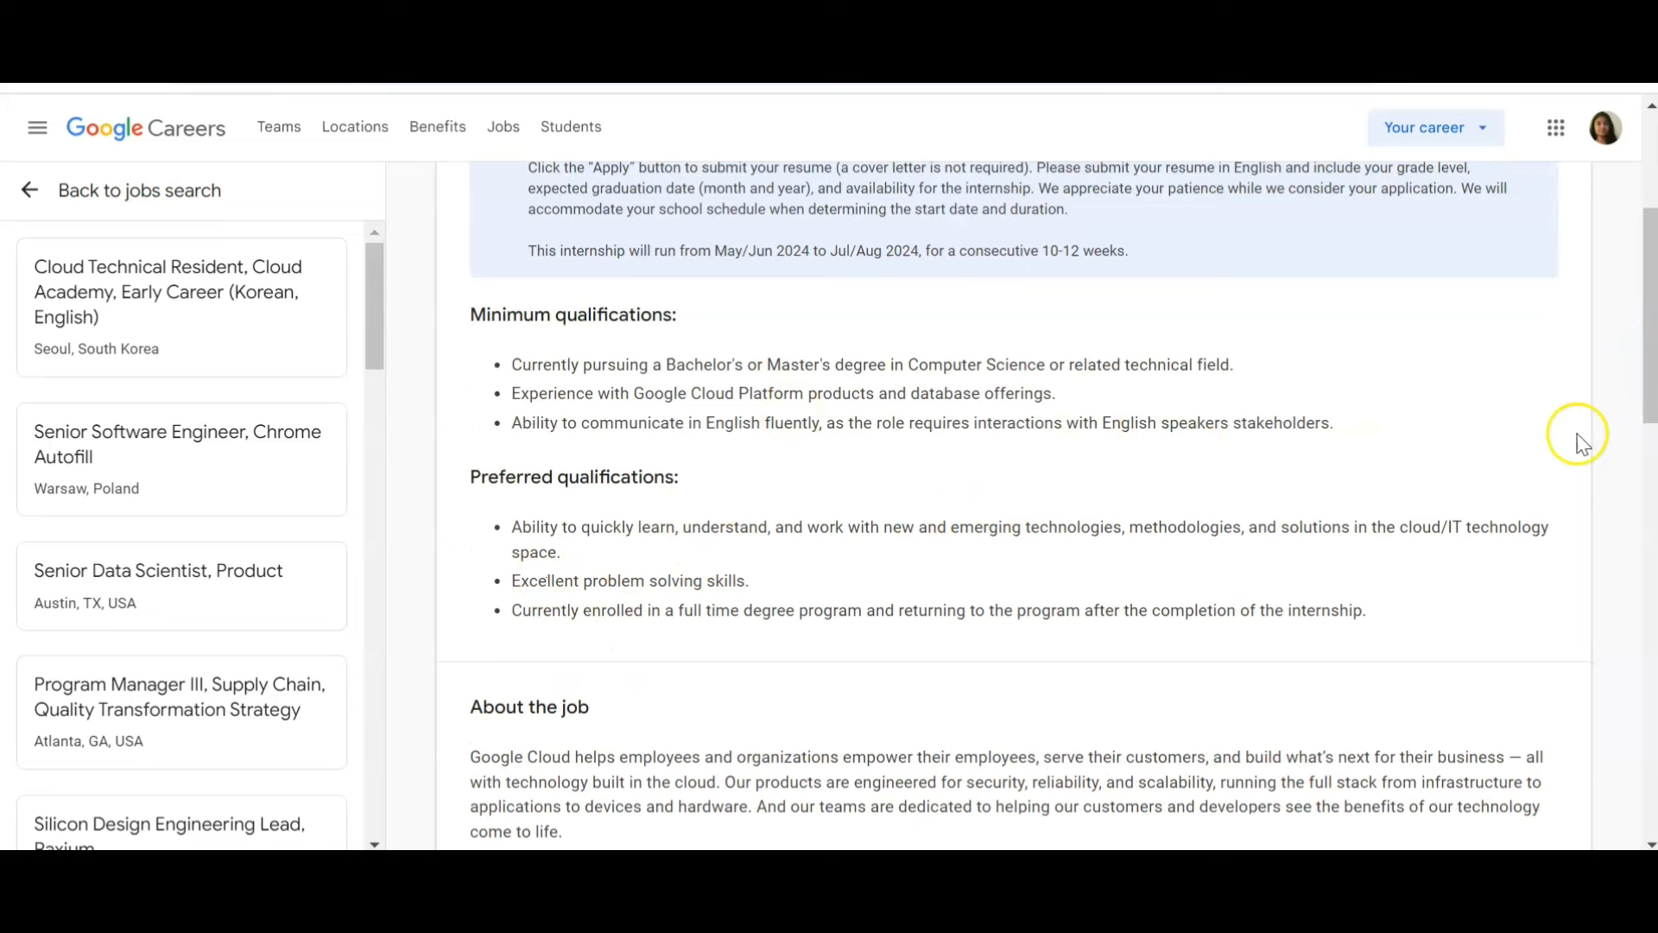
scroll("up", 3)
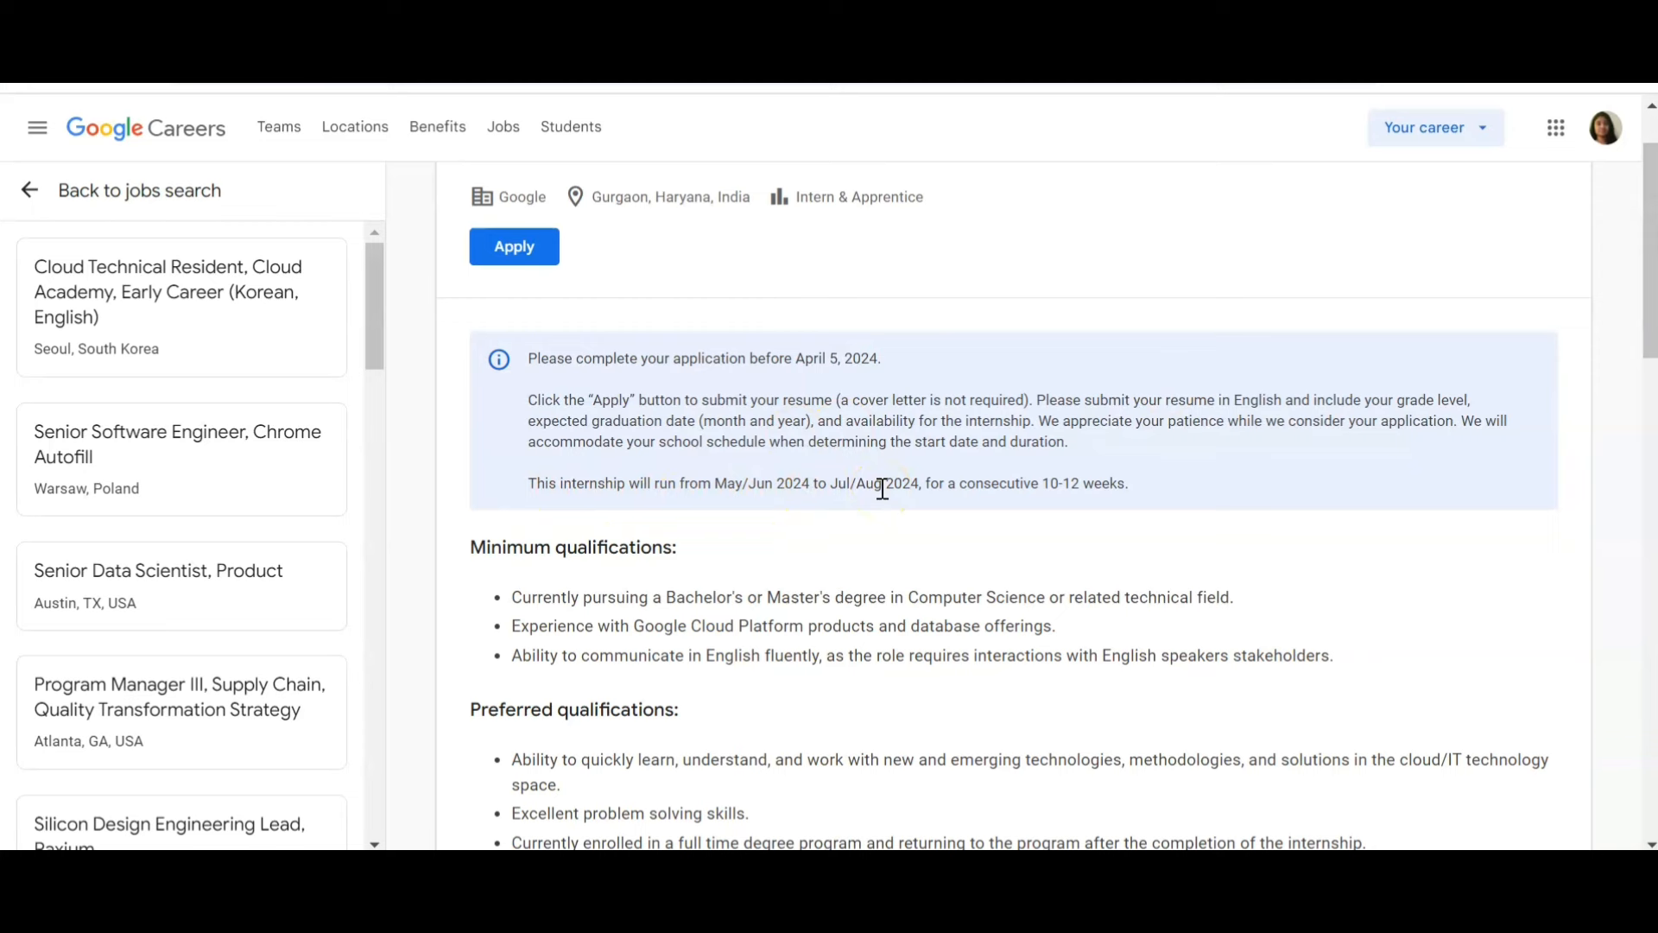
mouse_move(1129, 515)
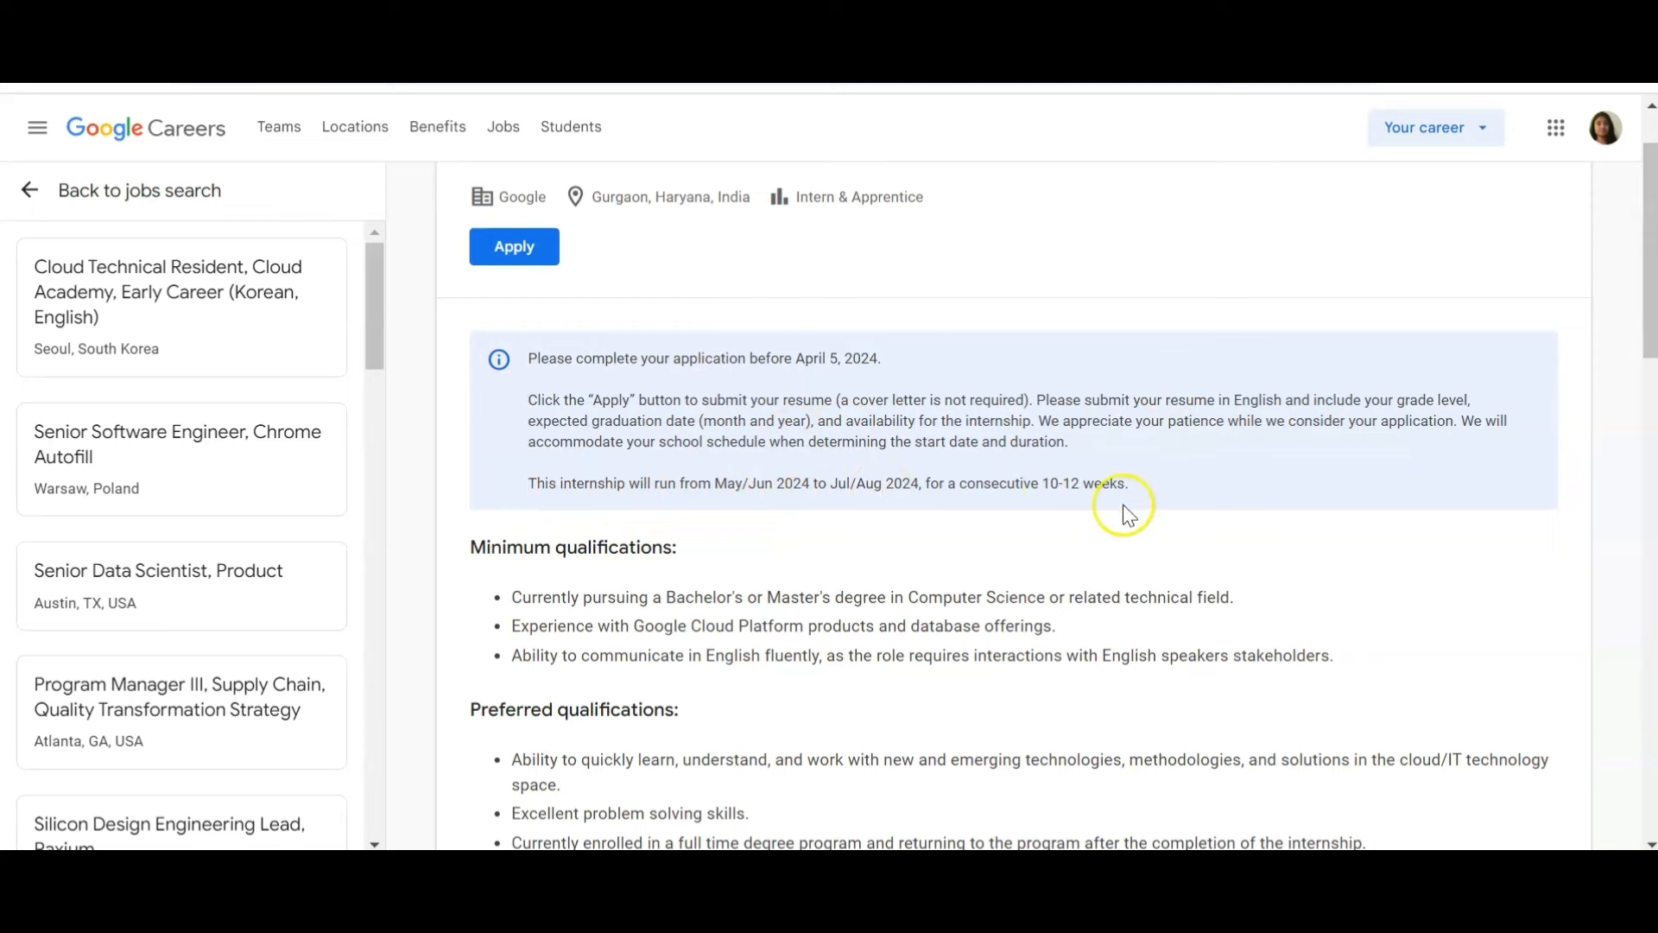
mouse_move(922, 365)
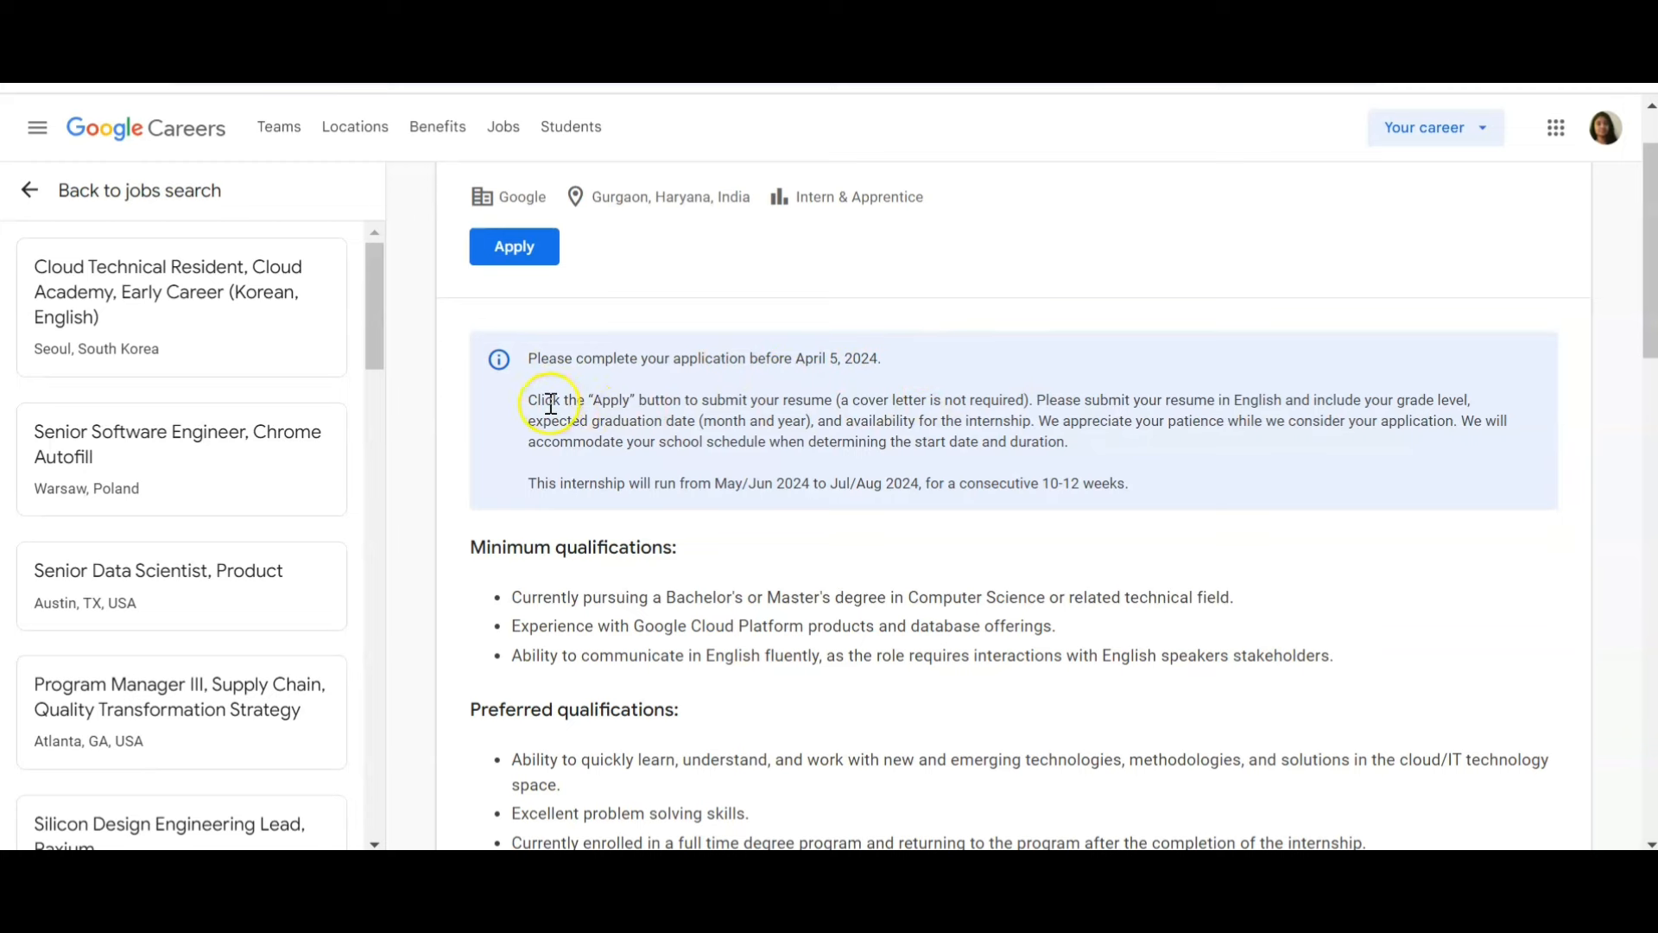
mouse_move(685, 404)
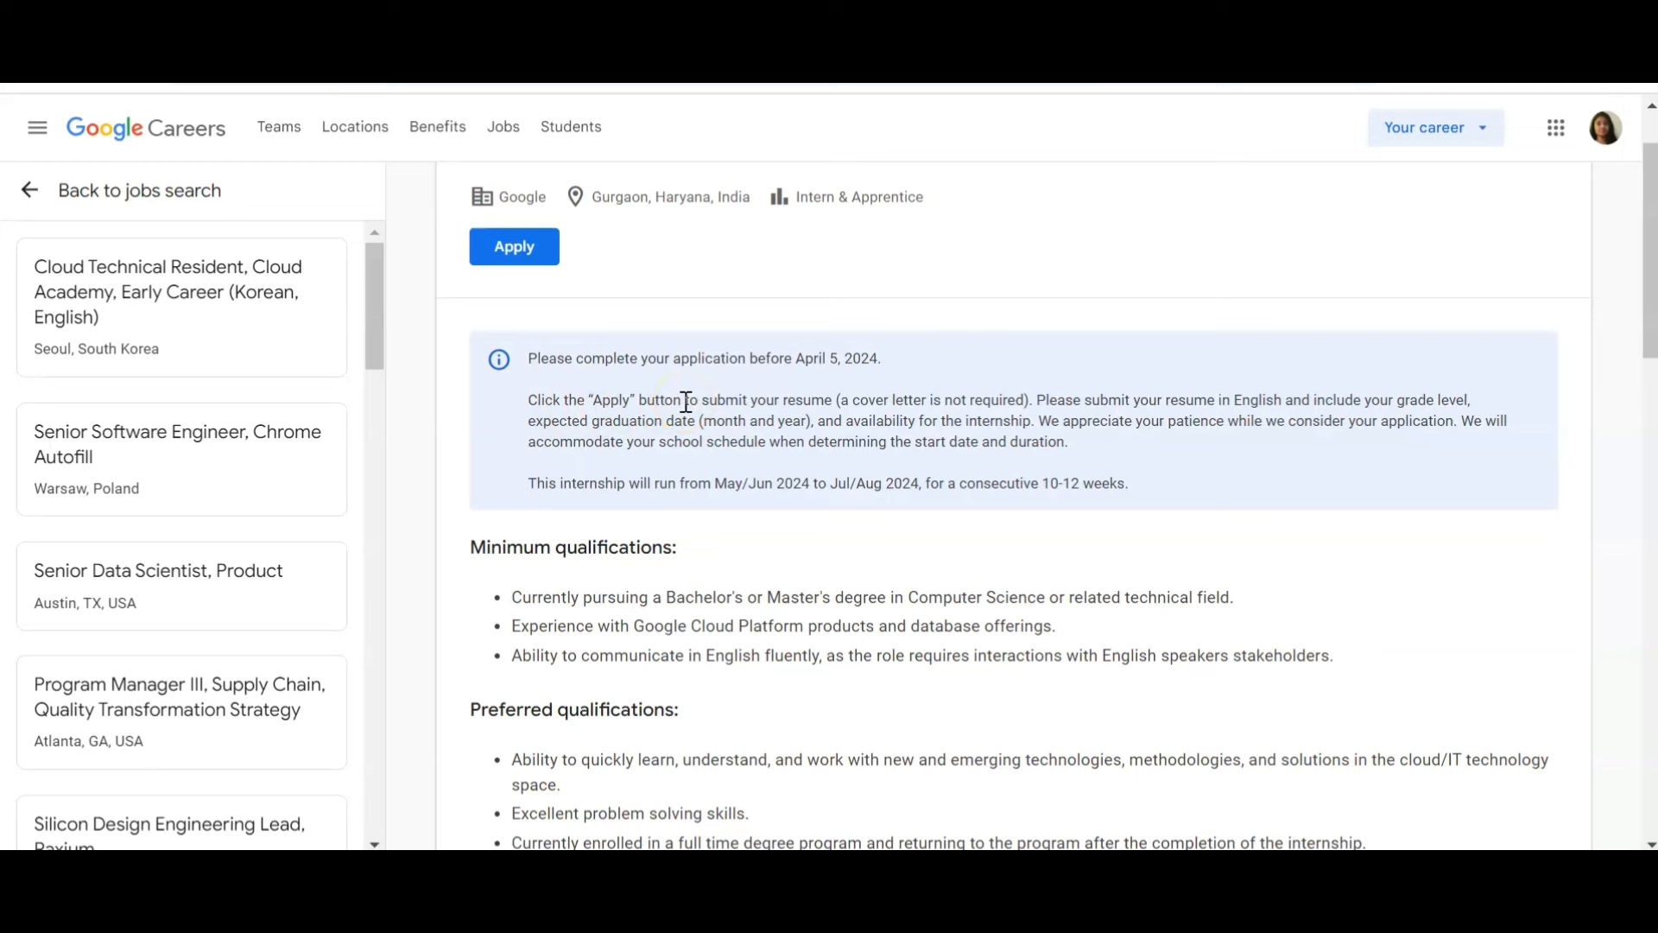
mouse_move(1314, 441)
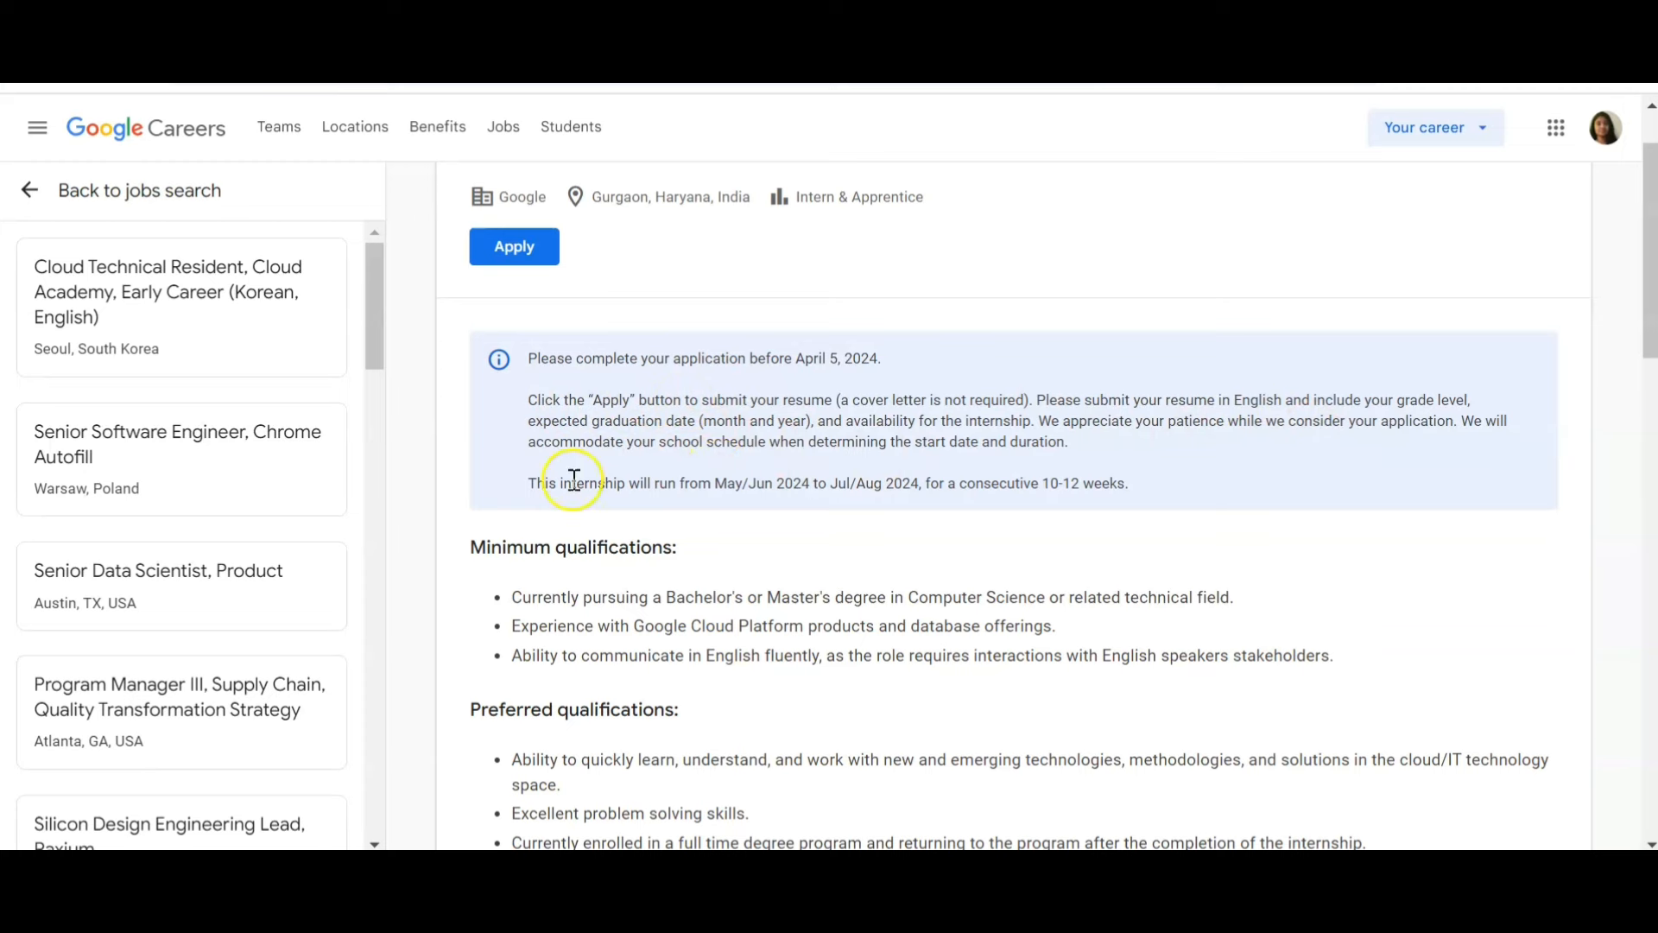
mouse_move(909, 439)
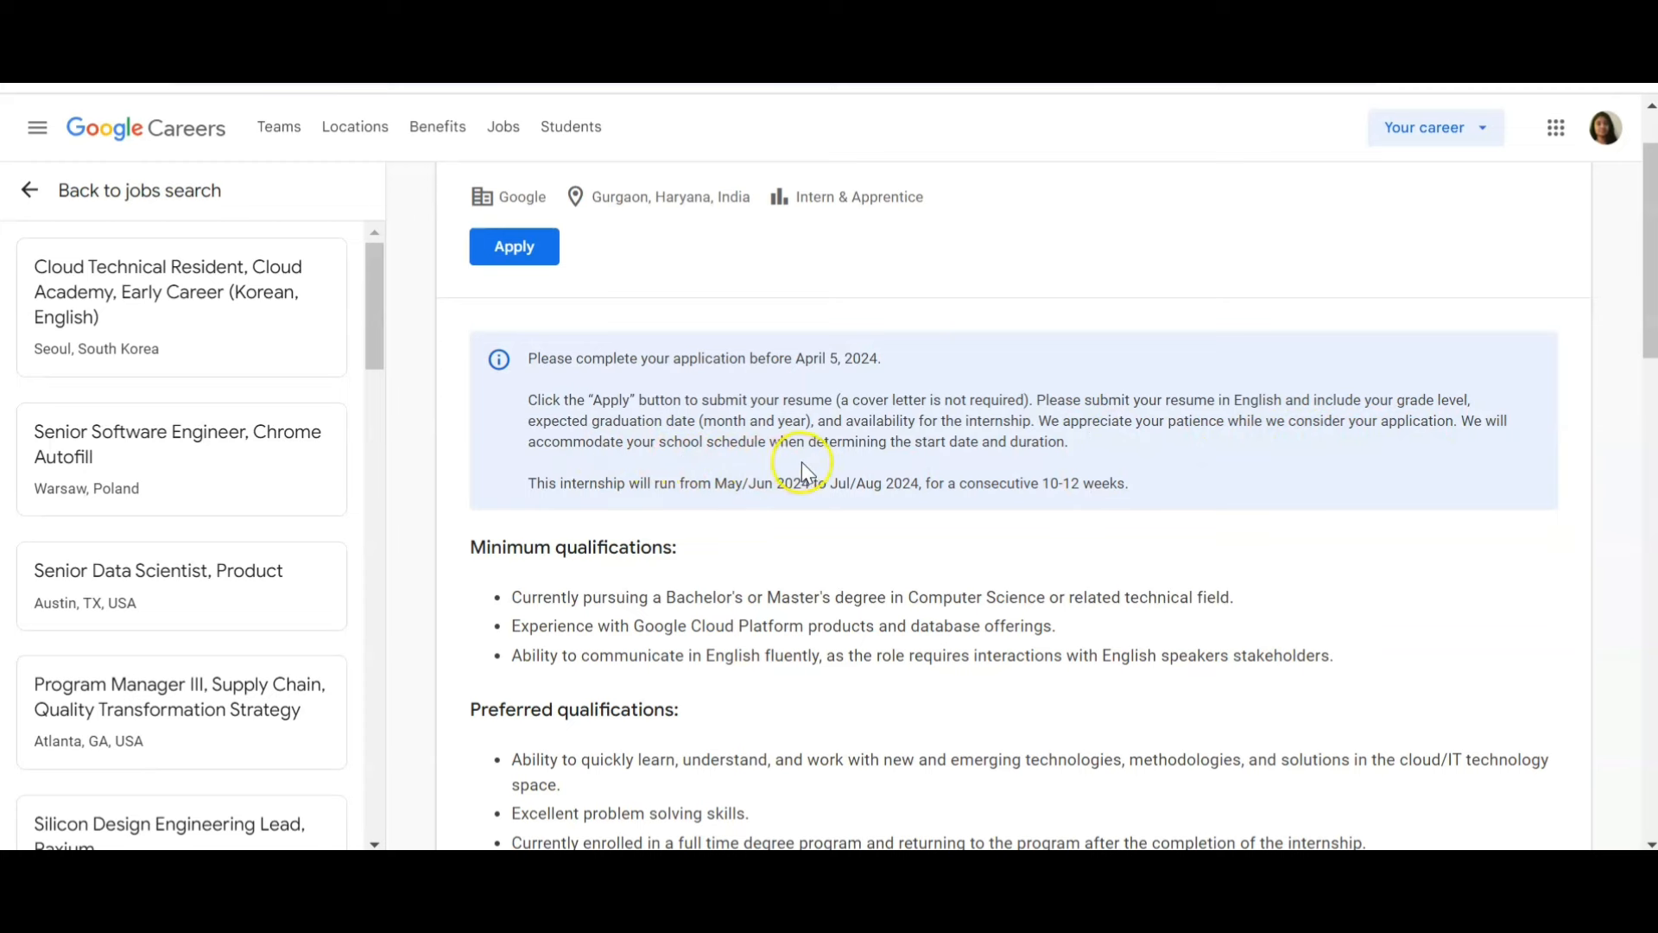
mouse_move(1253, 460)
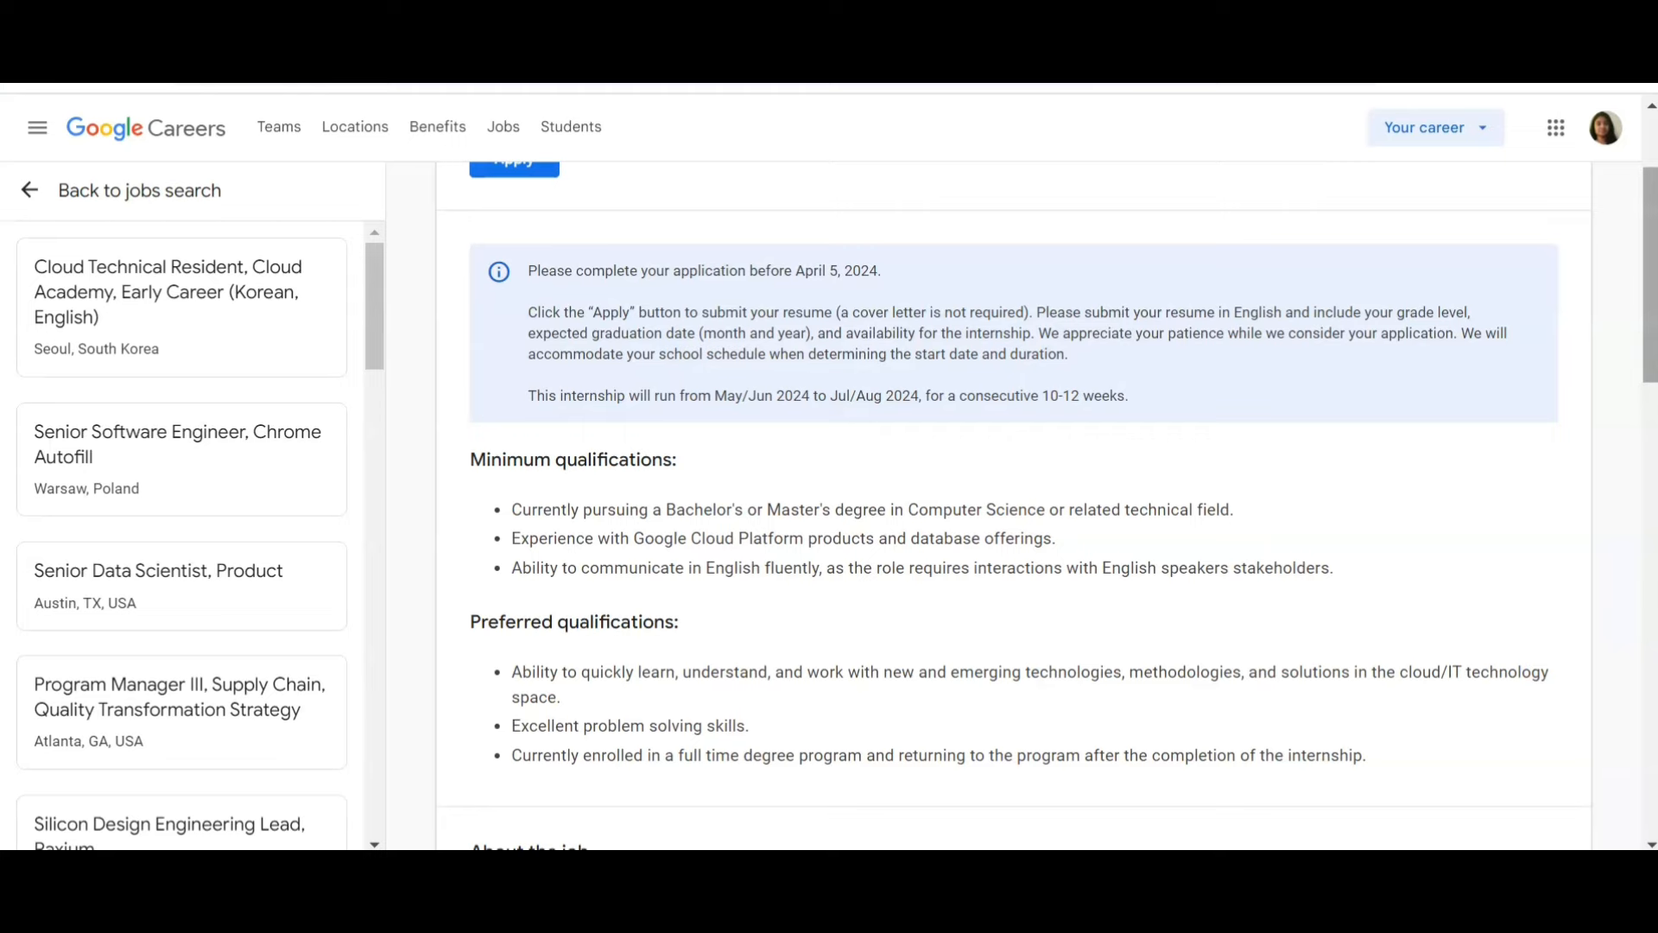
scroll("down", 3)
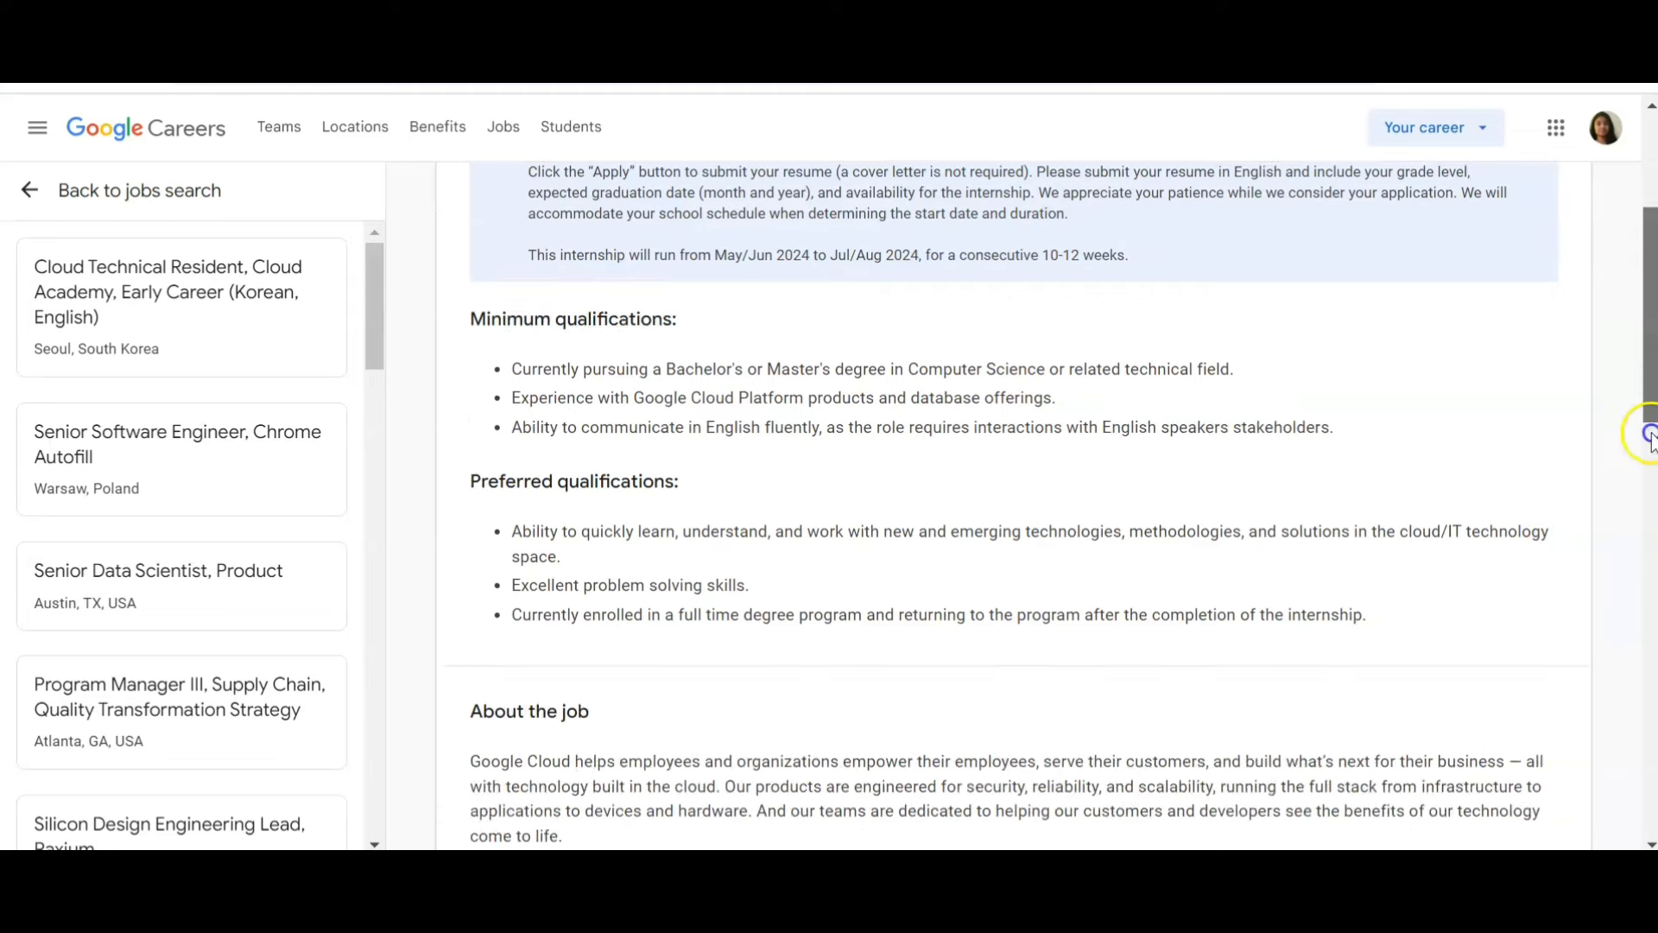
scroll("up", 3)
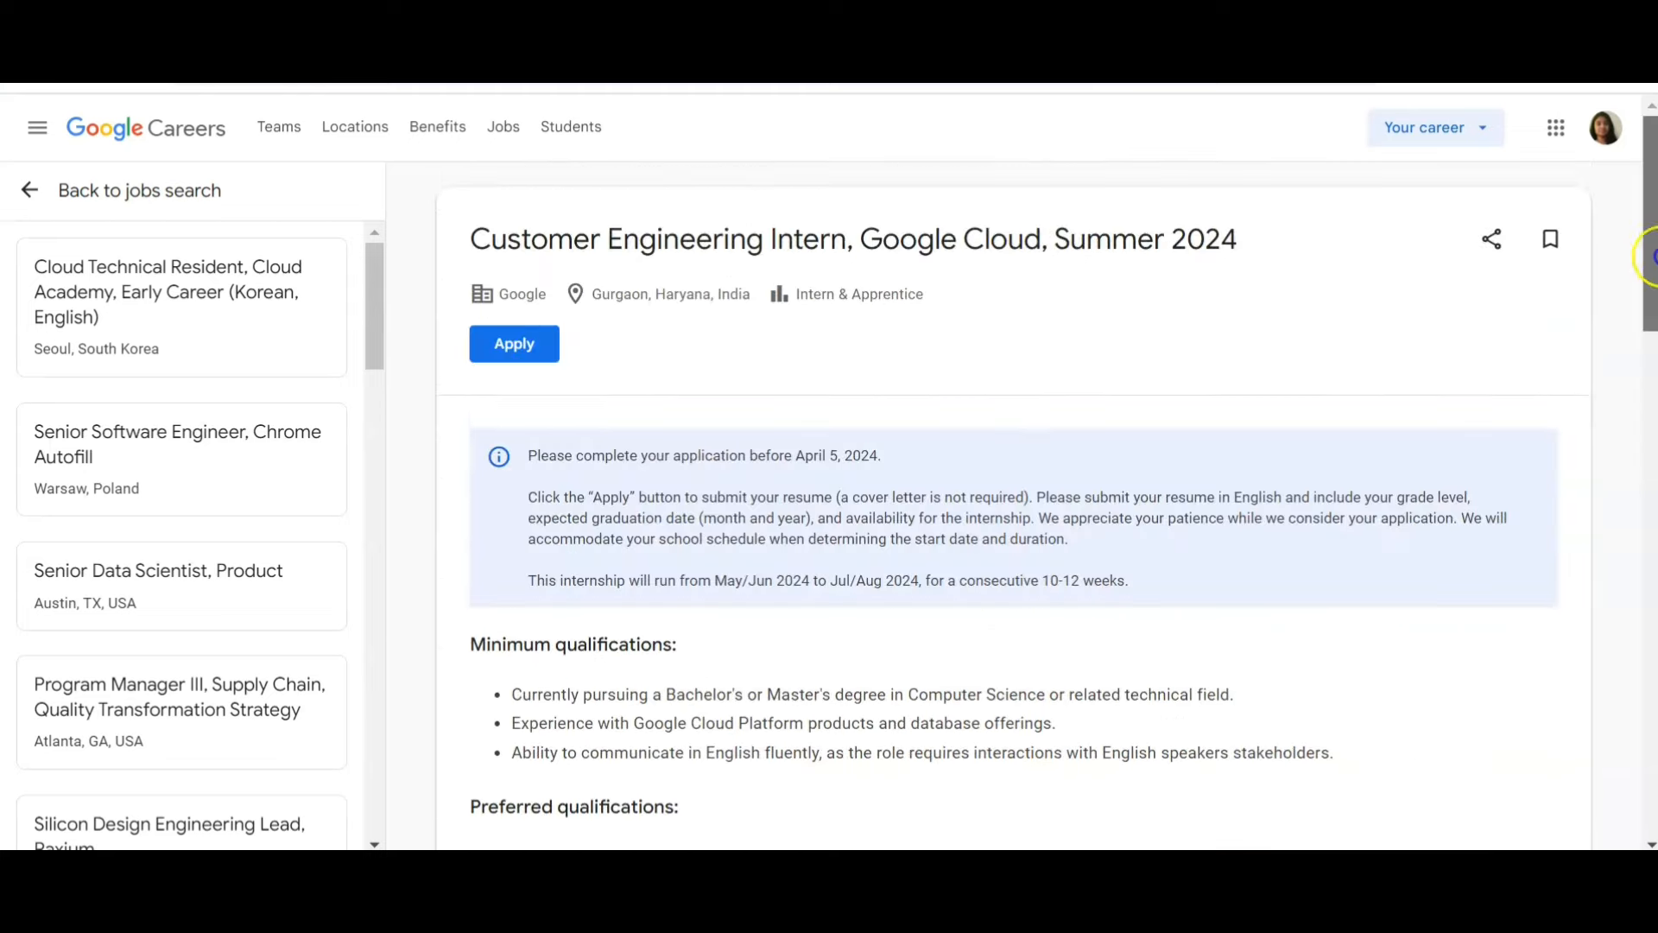
Apply for the internship, reaching the five-step Create your profile form for legal name, country and phone
left_click(514, 344)
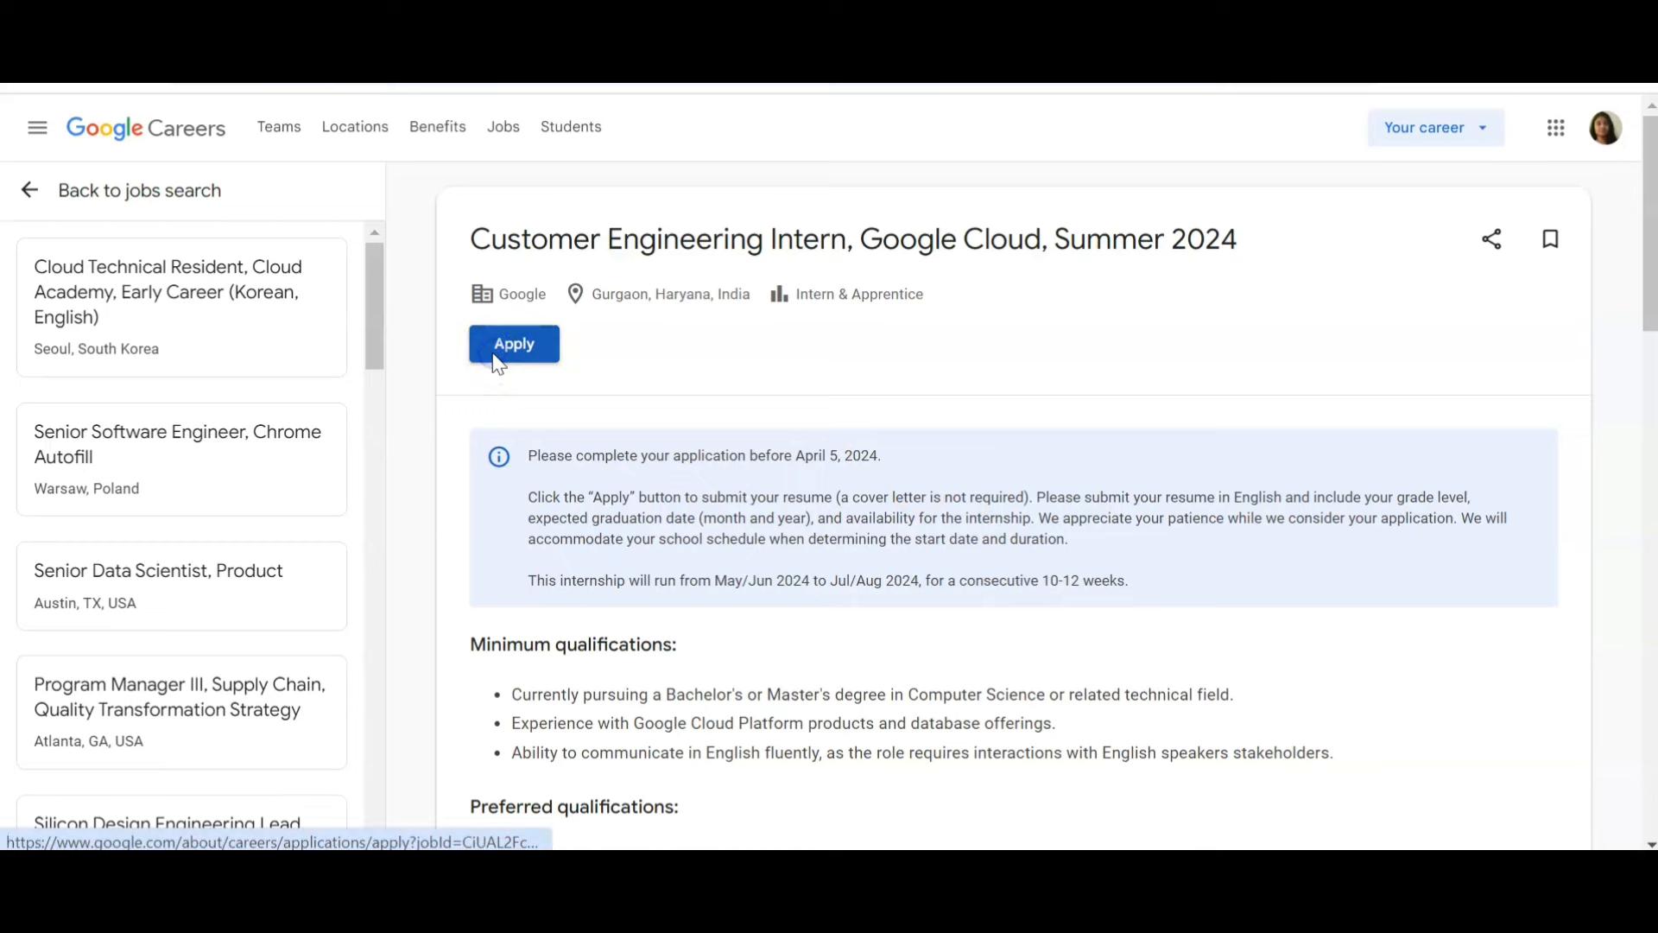
left_click(513, 344)
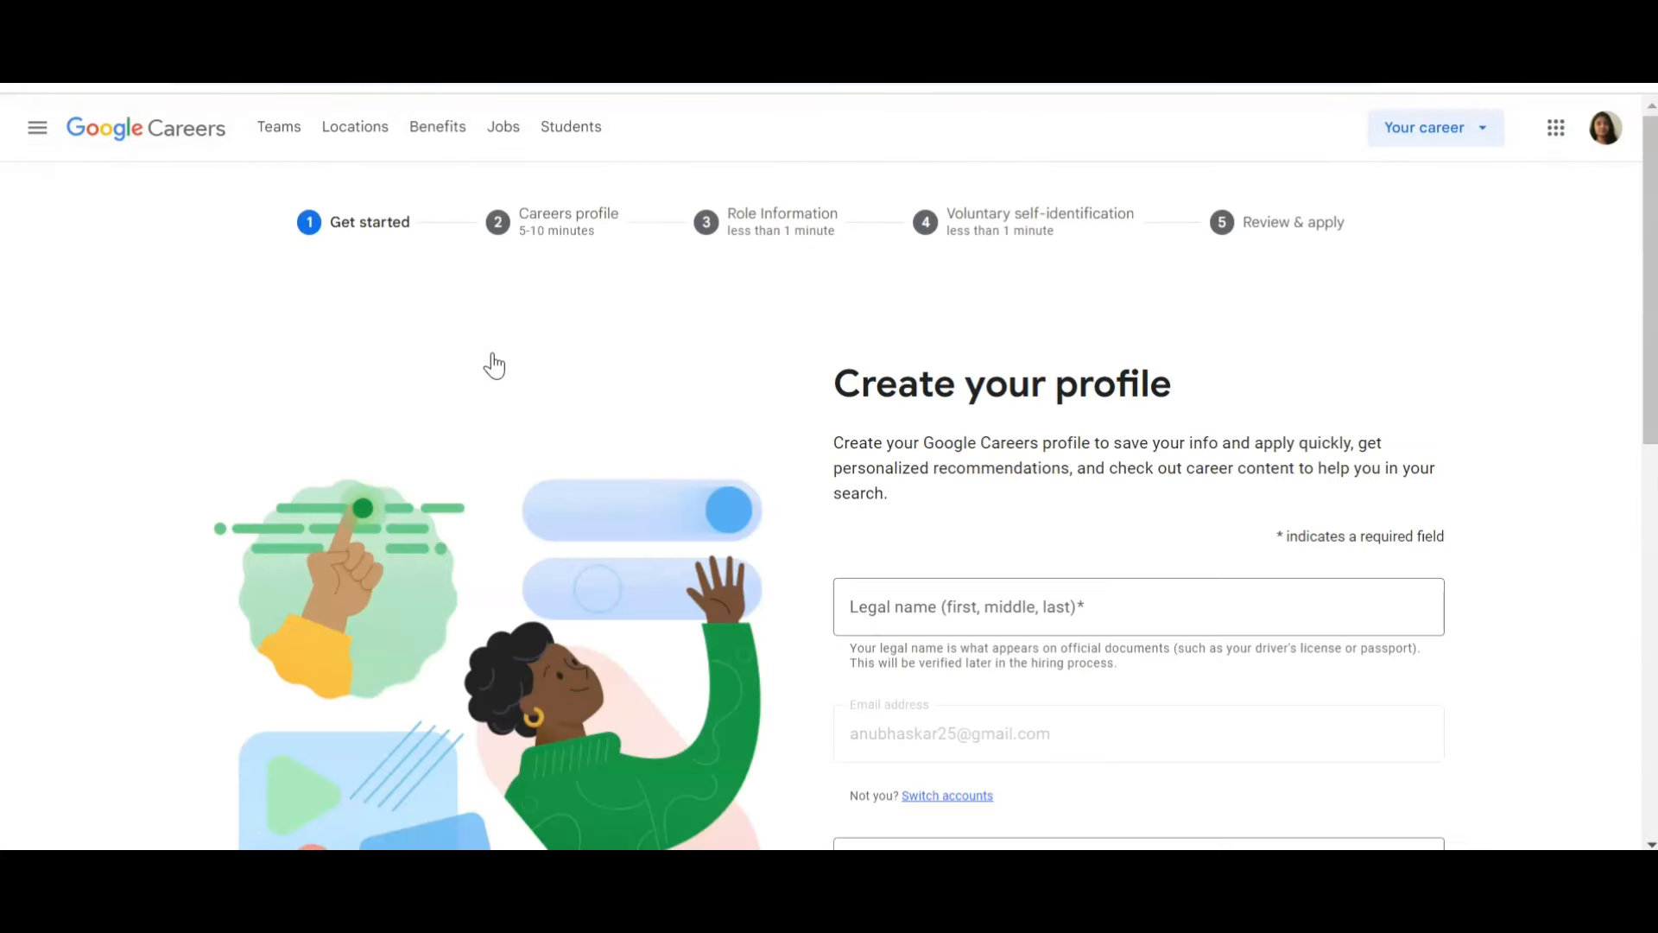
mouse_move(1004, 513)
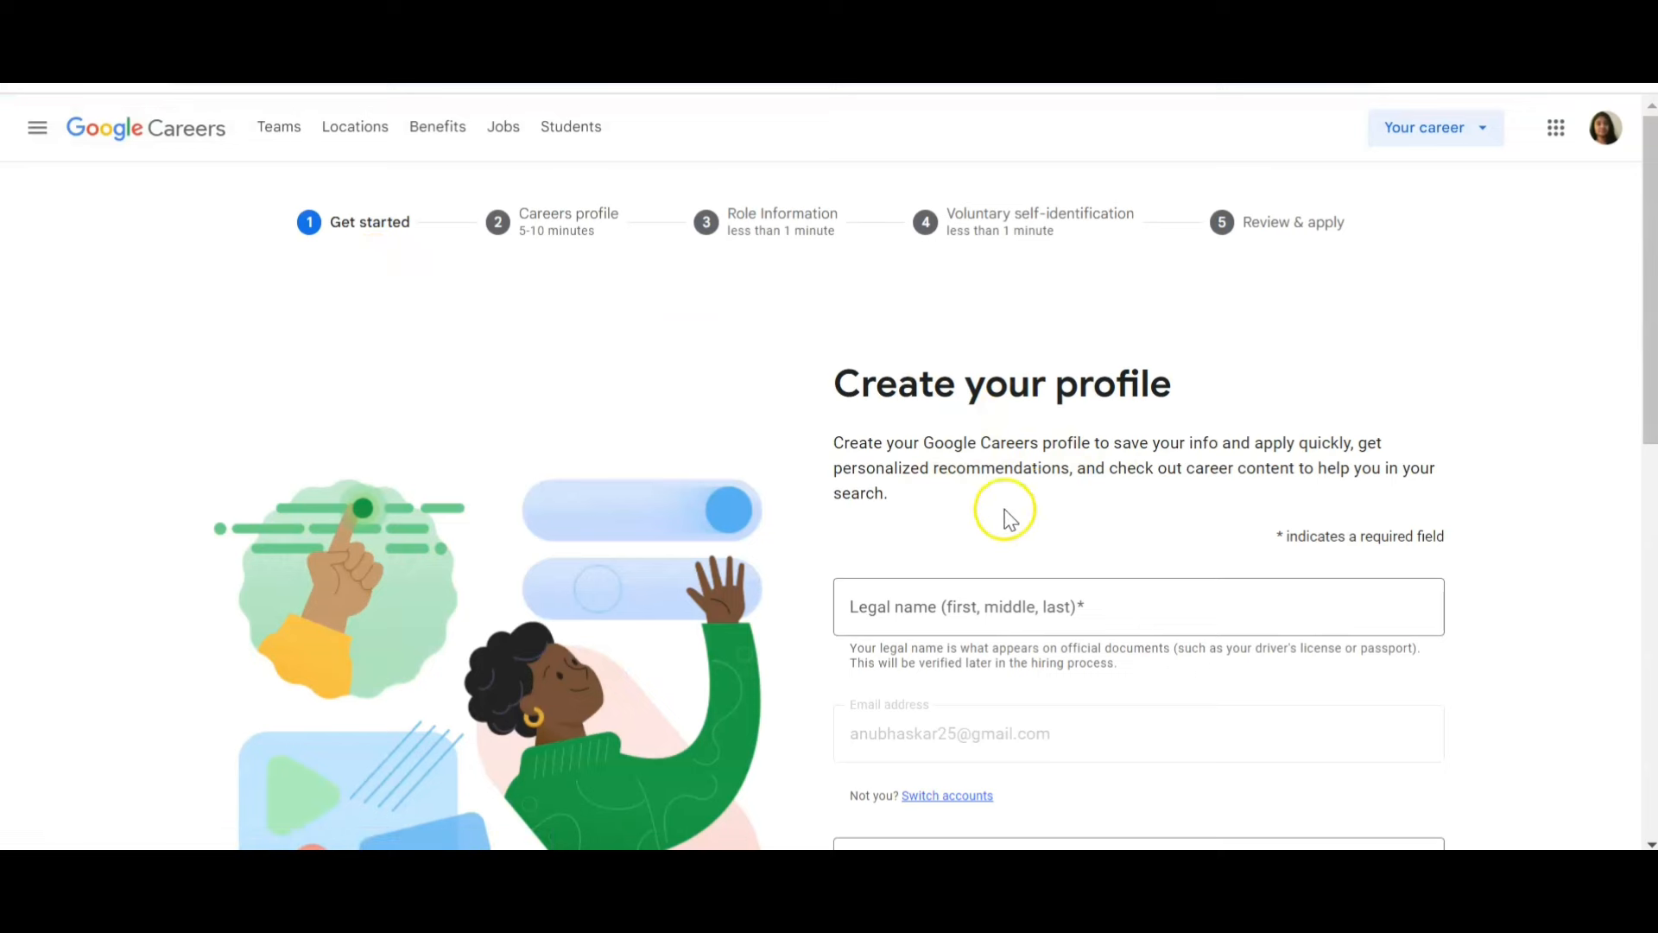
scroll("down", 3)
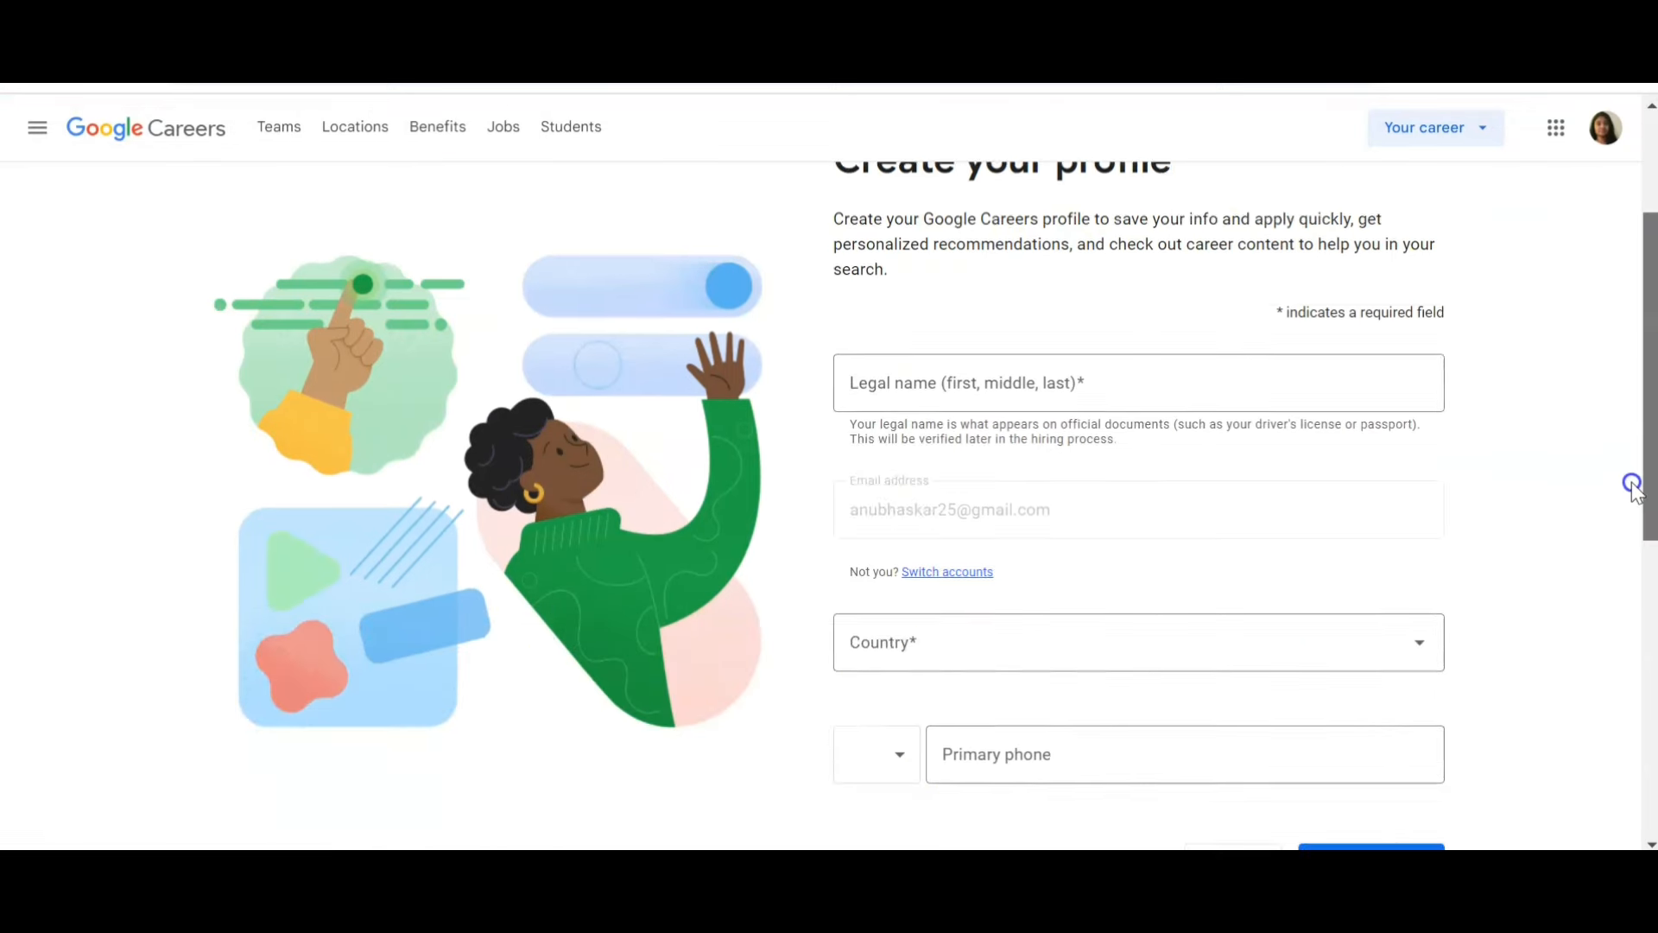
scroll("down", 3)
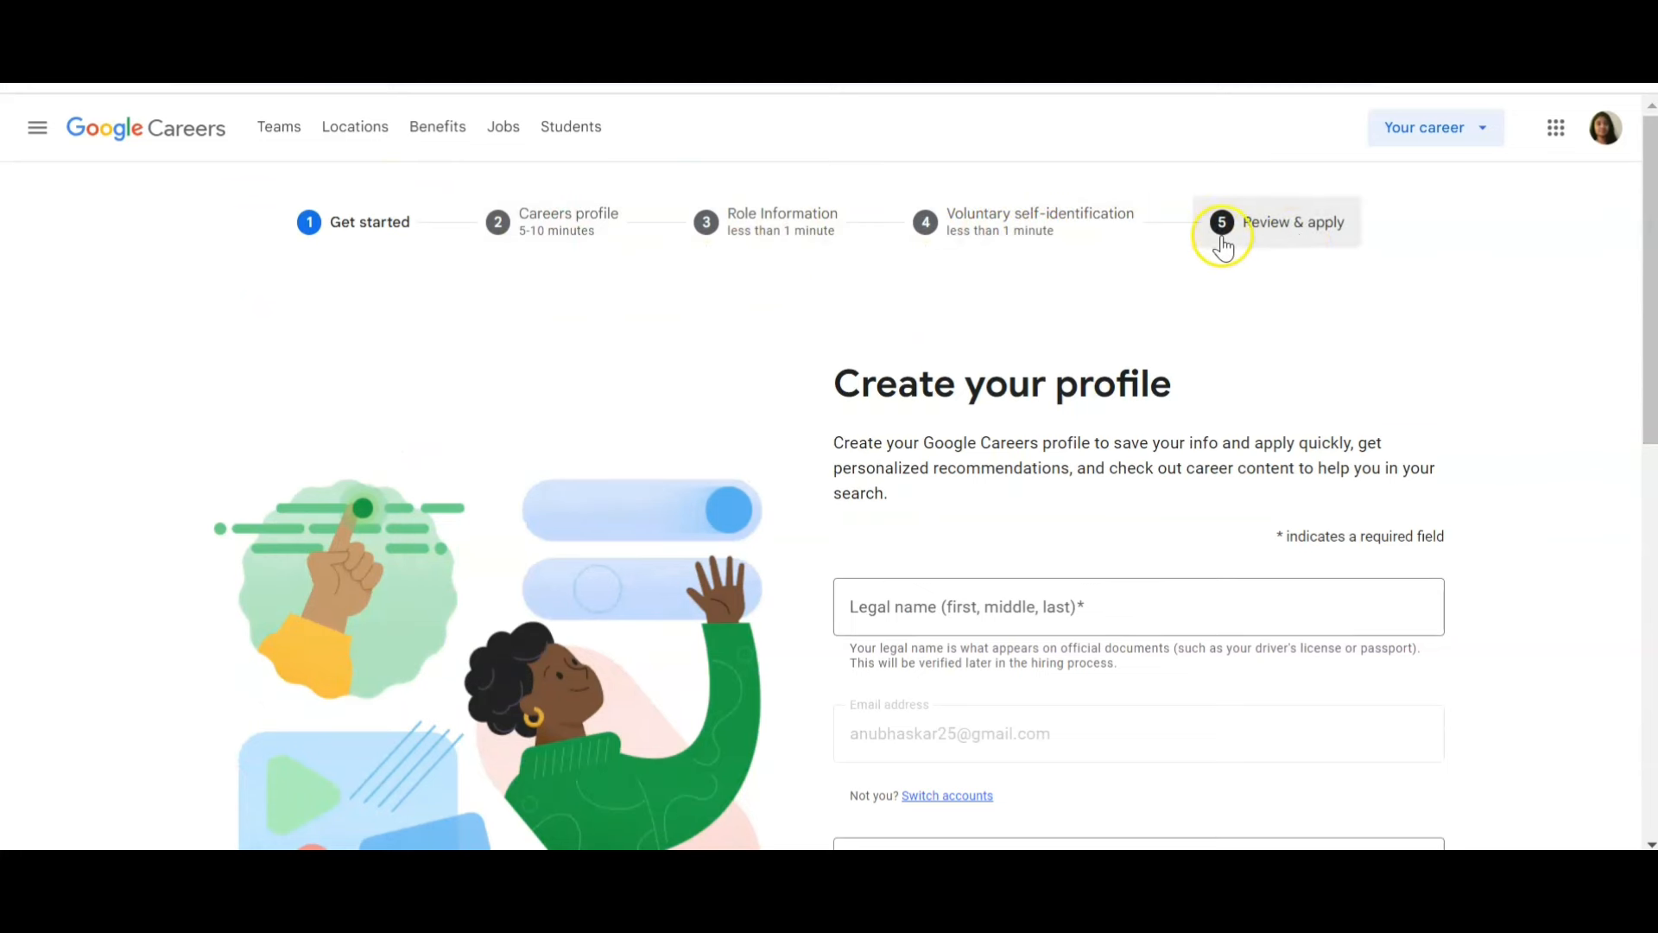
mouse_move(827, 456)
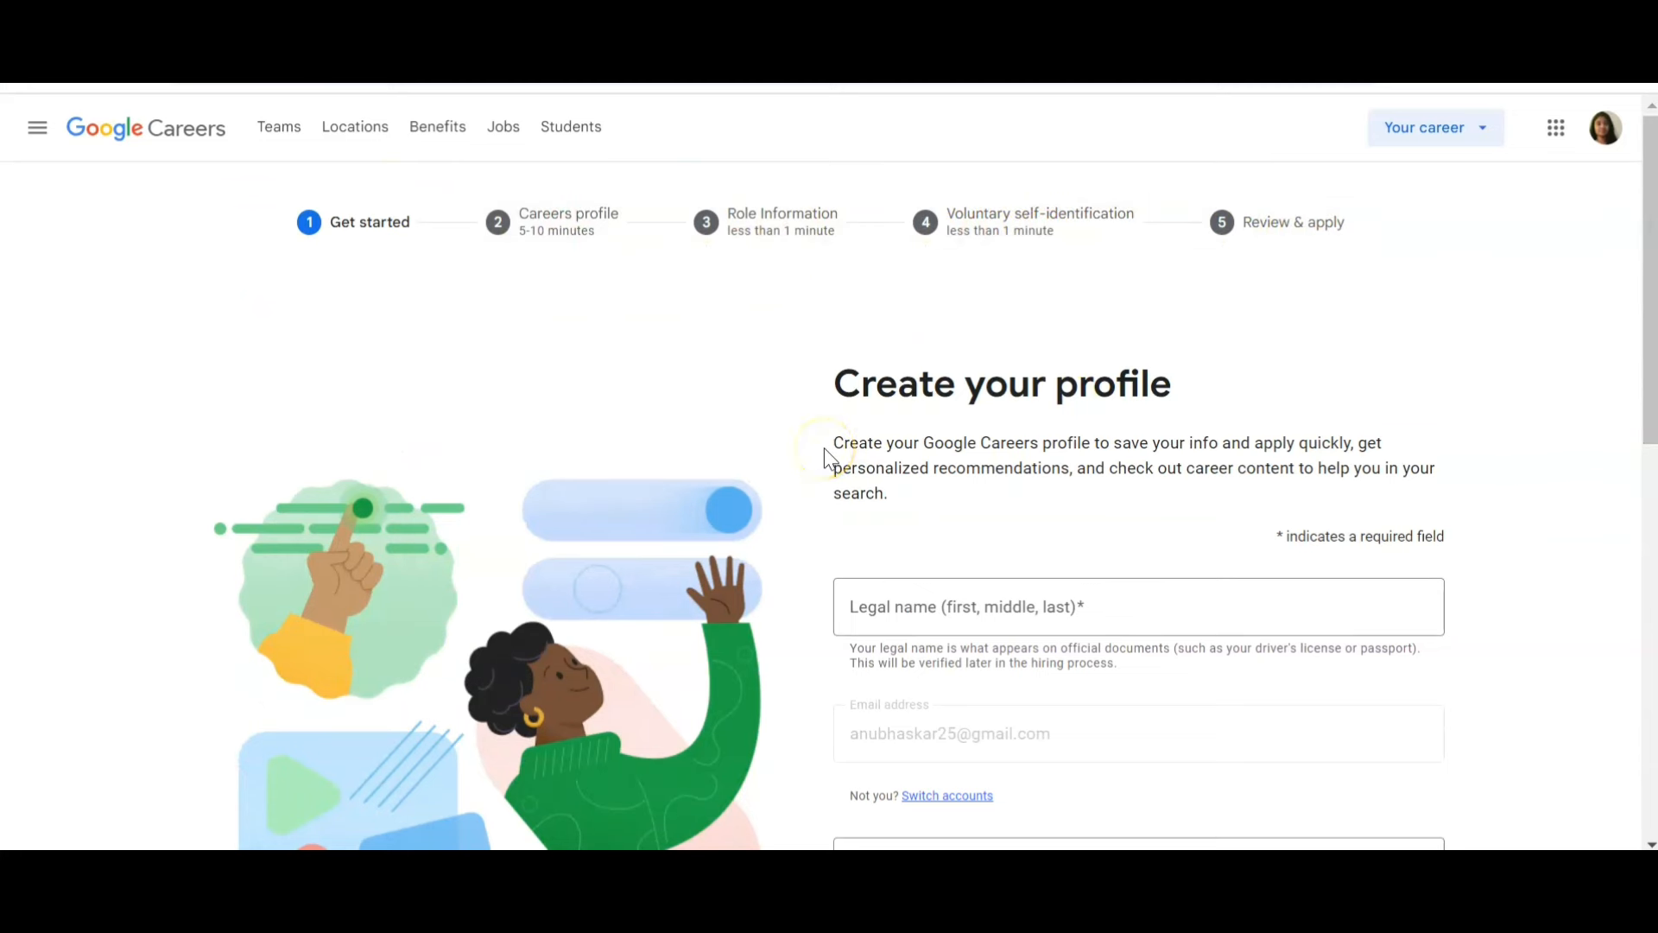